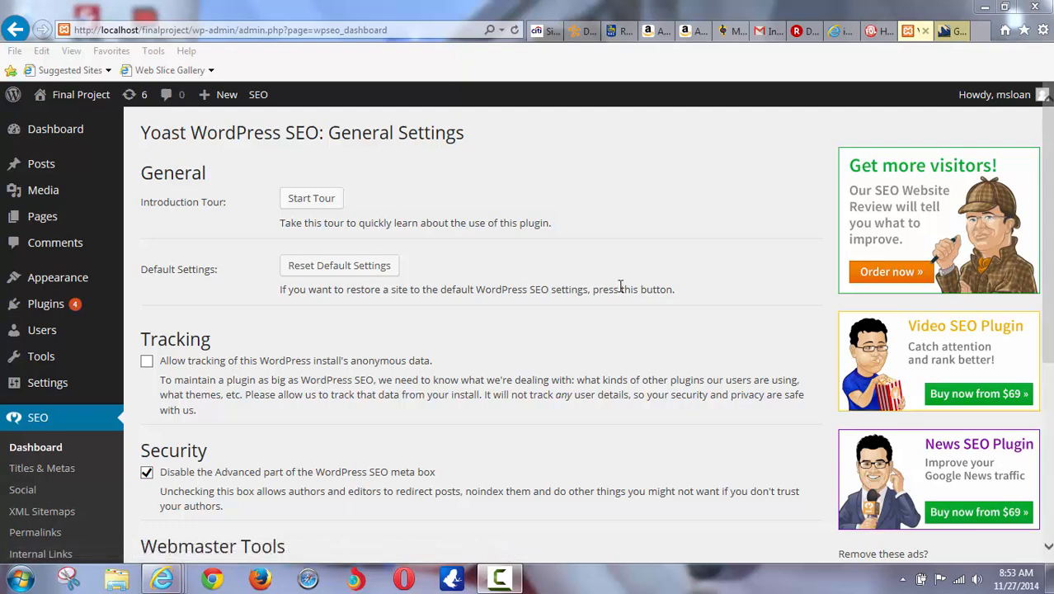
{"action": "mouse_move", "coordinate": [619, 248]}
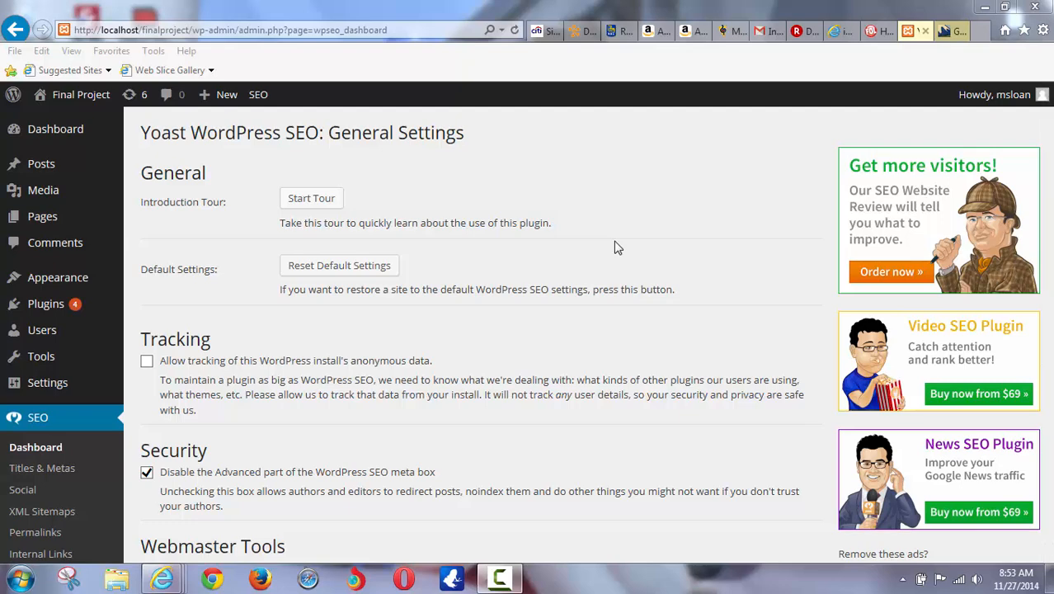
{"action": "mouse_move", "coordinate": [235, 317]}
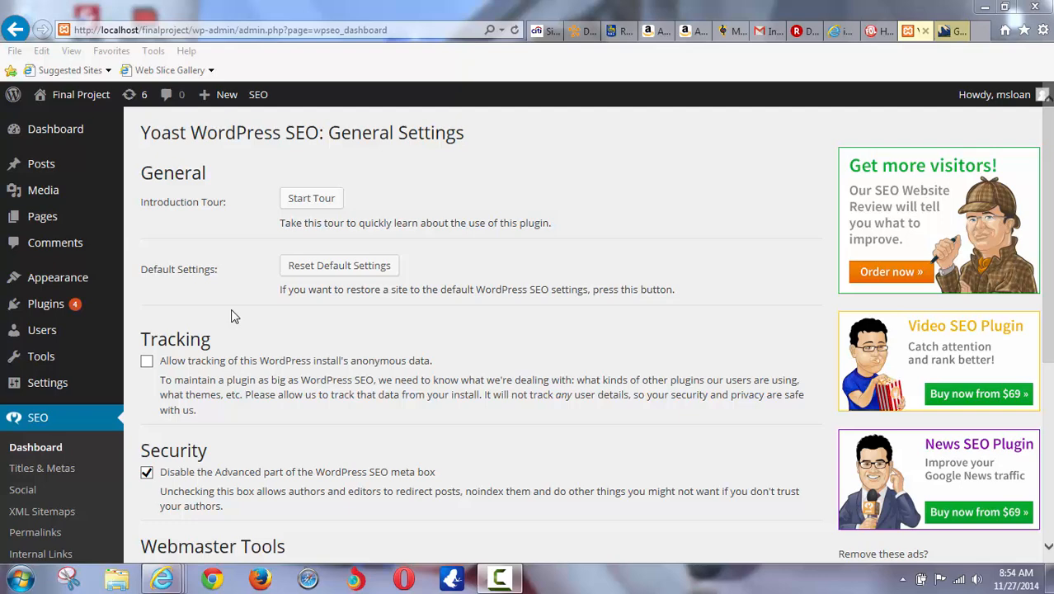
{"action": "mouse_move", "coordinate": [259, 340]}
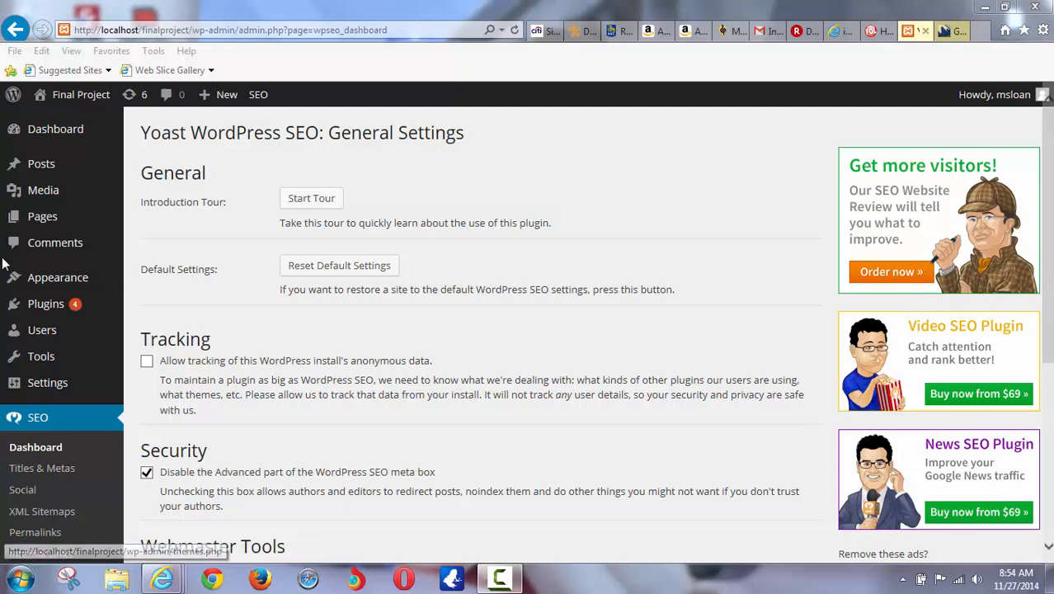
- Open the 2014 Sup Reviews page from Pages and select the Bic SUPs link text
{"action": "left_click", "coordinate": [43, 216]}
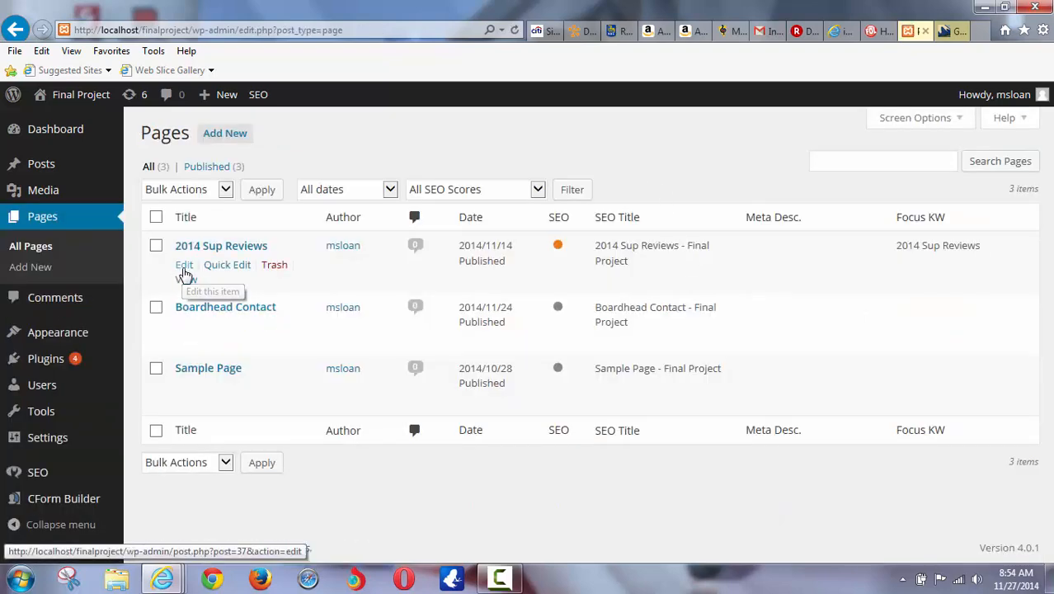
{"action": "left_click", "coordinate": [185, 264]}
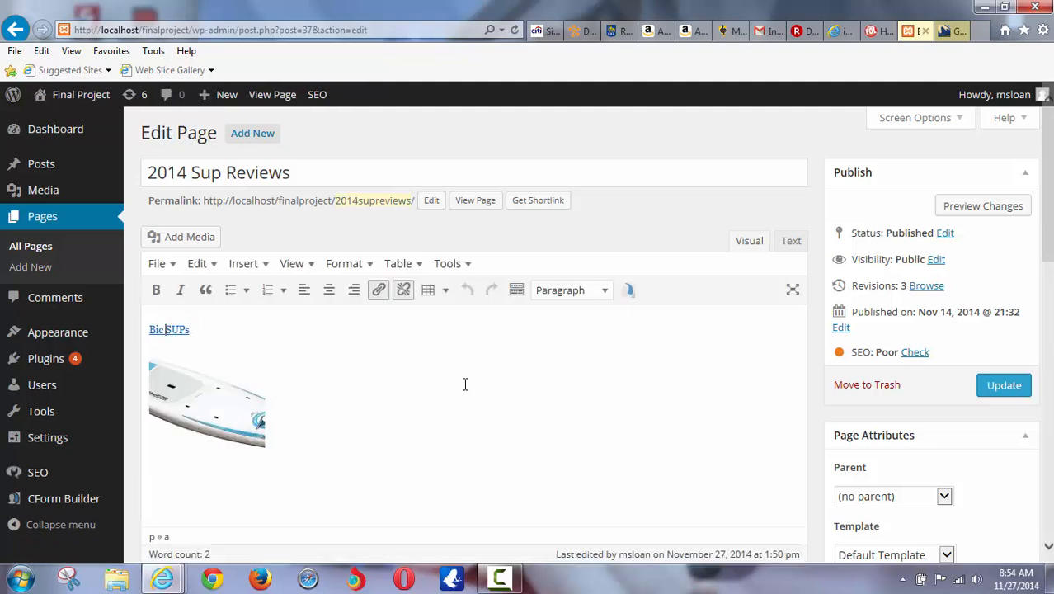
{"action": "mouse_move", "coordinate": [478, 383]}
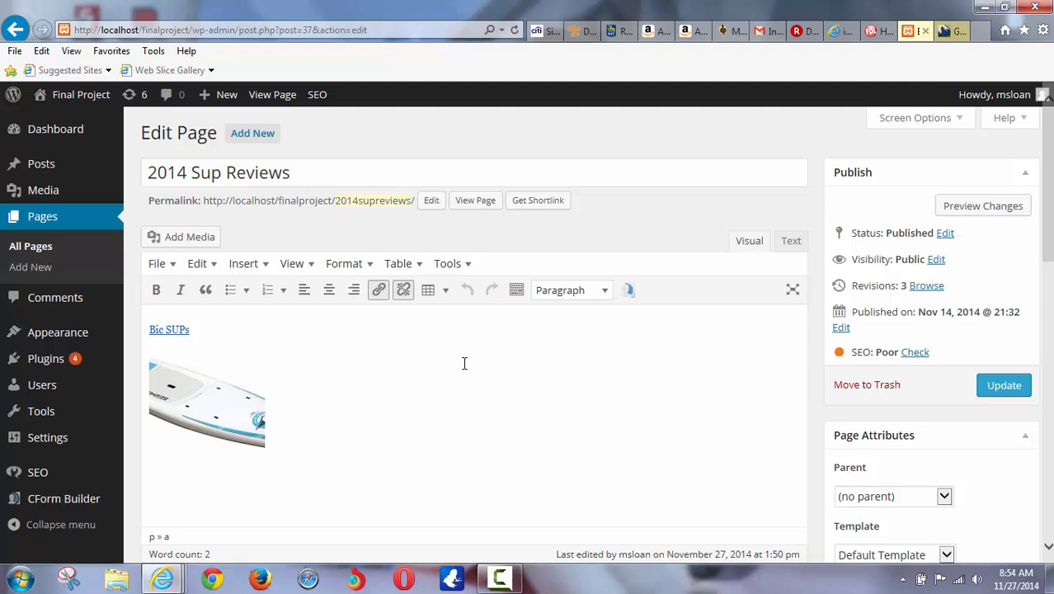
{"action": "mouse_move", "coordinate": [330, 345]}
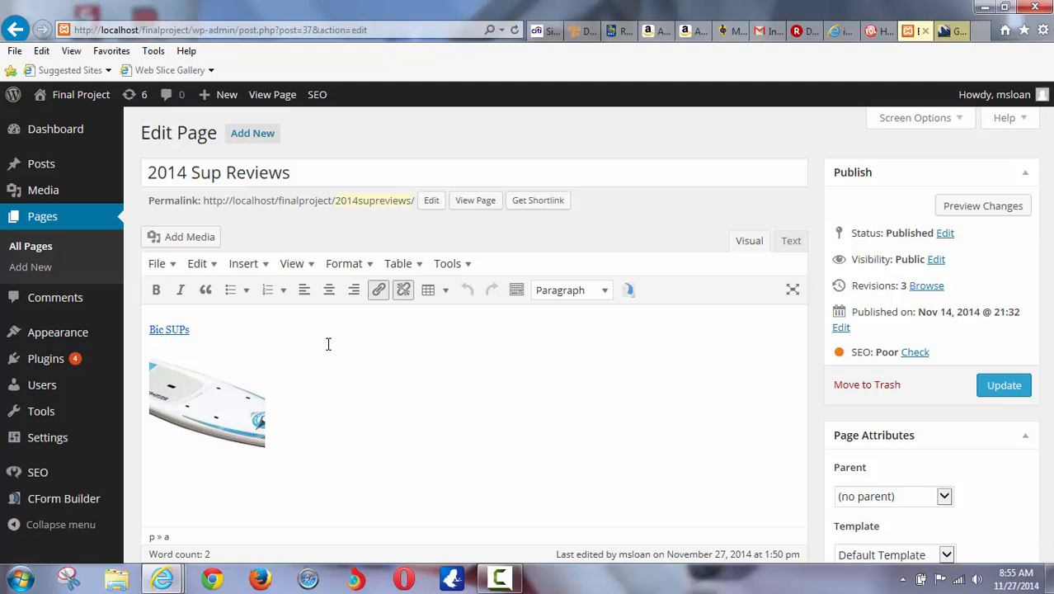
{"action": "mouse_move", "coordinate": [170, 330]}
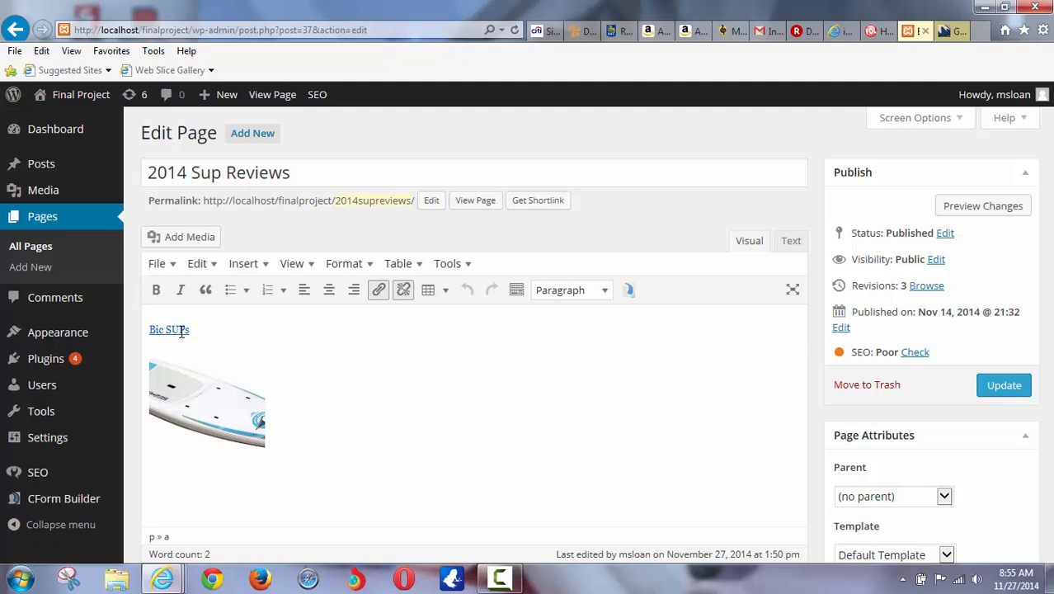
{"action": "left_click", "coordinate": [166, 330]}
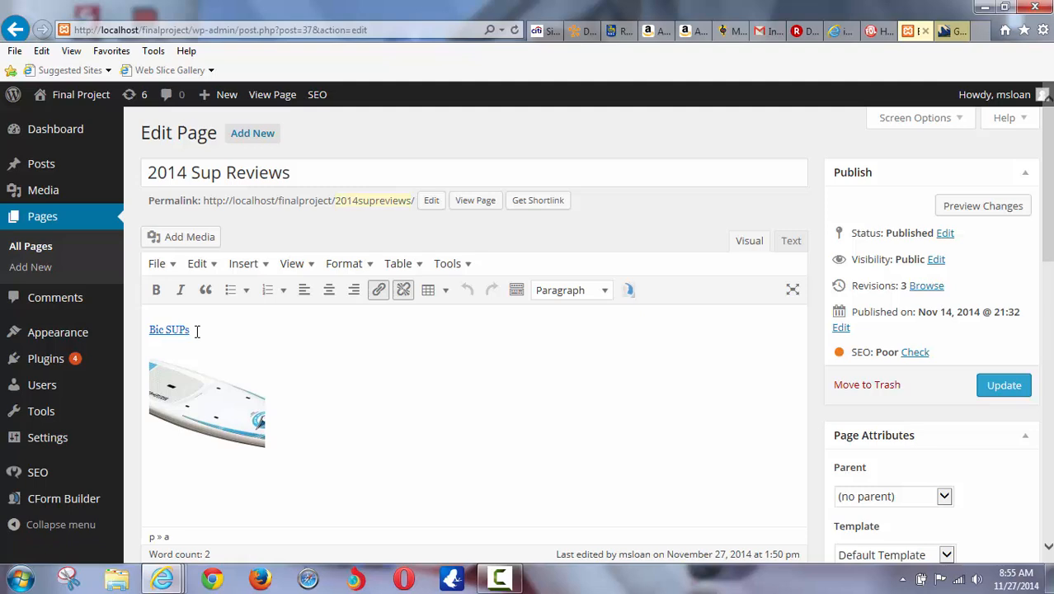
{"action": "double_click", "coordinate": [168, 330]}
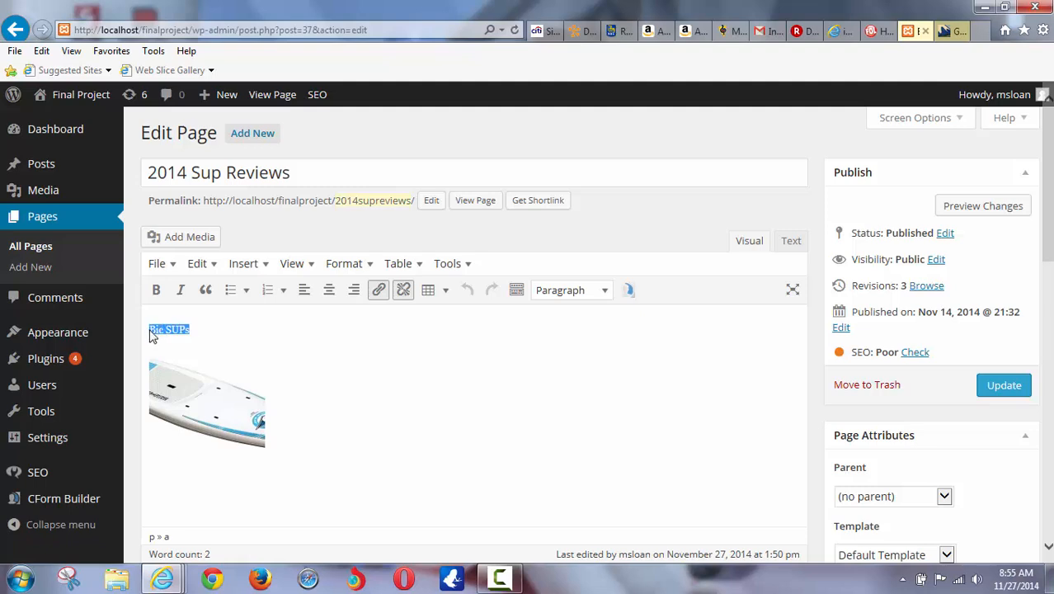
{"action": "mouse_move", "coordinate": [194, 371]}
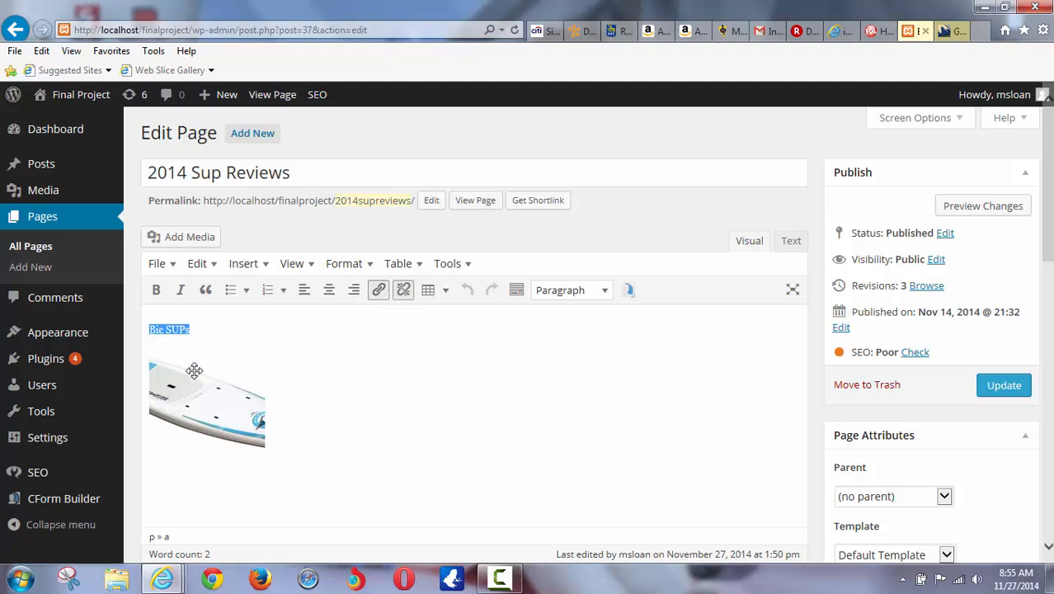
{"action": "mouse_move", "coordinate": [145, 371]}
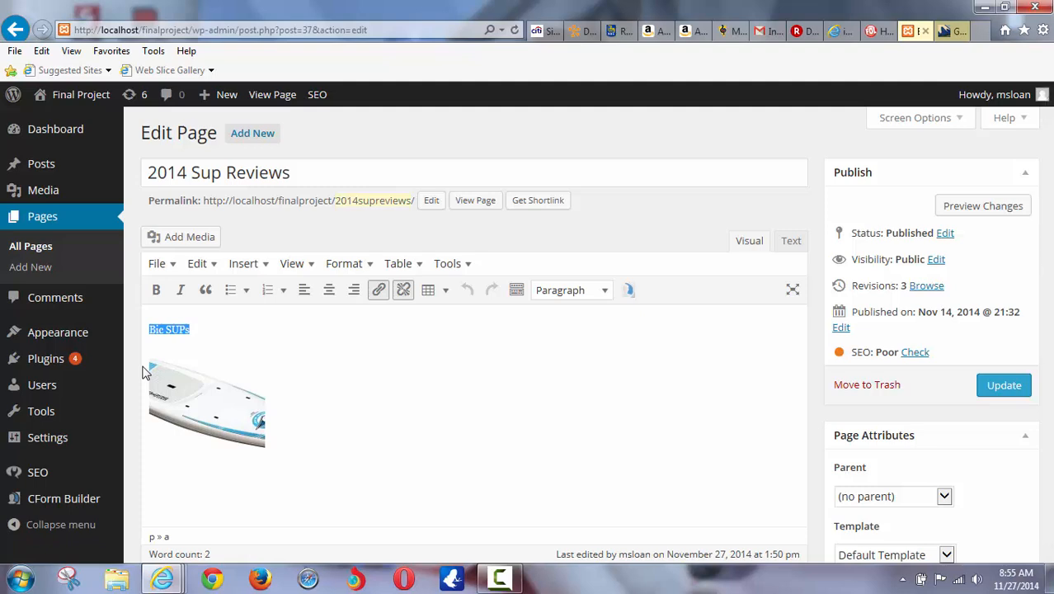
{"action": "mouse_move", "coordinate": [343, 324]}
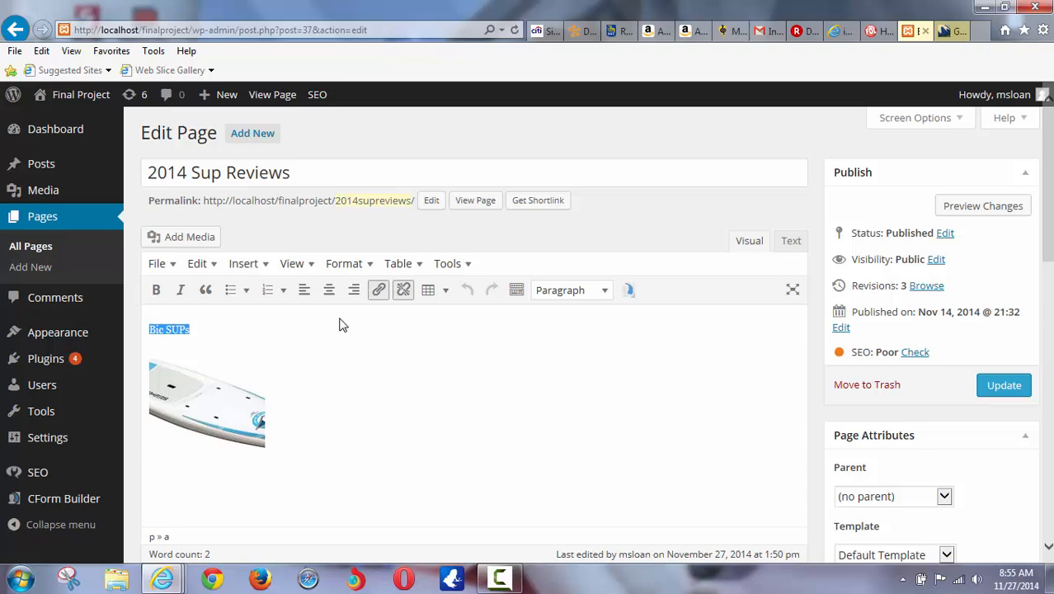
- Bring up the Insert/edit link dialog for Bic SUPs with the Title field ready
{"action": "left_click", "coordinate": [378, 290]}
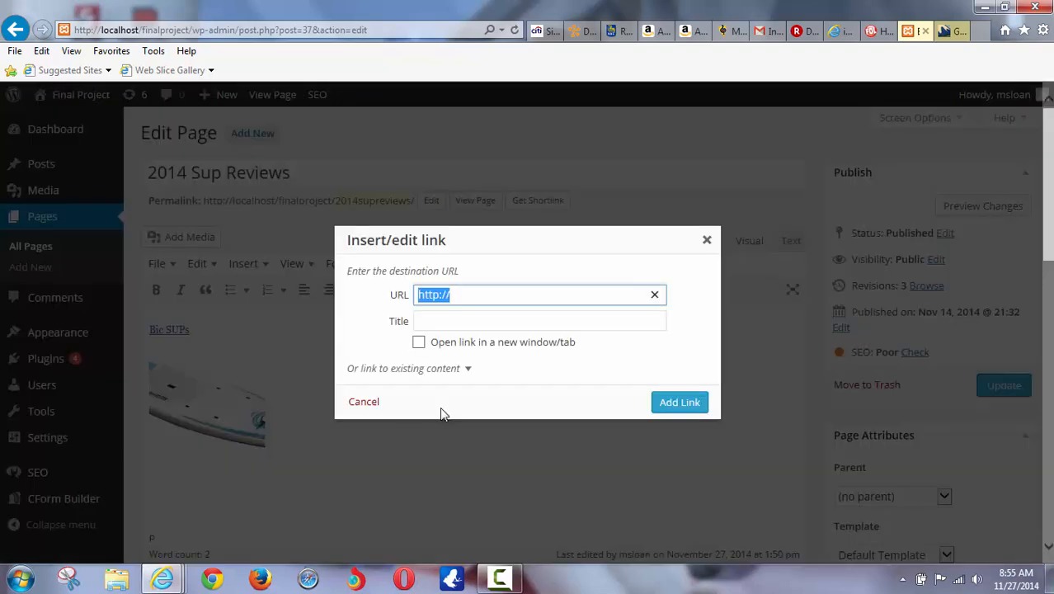
{"action": "left_click", "coordinate": [539, 319]}
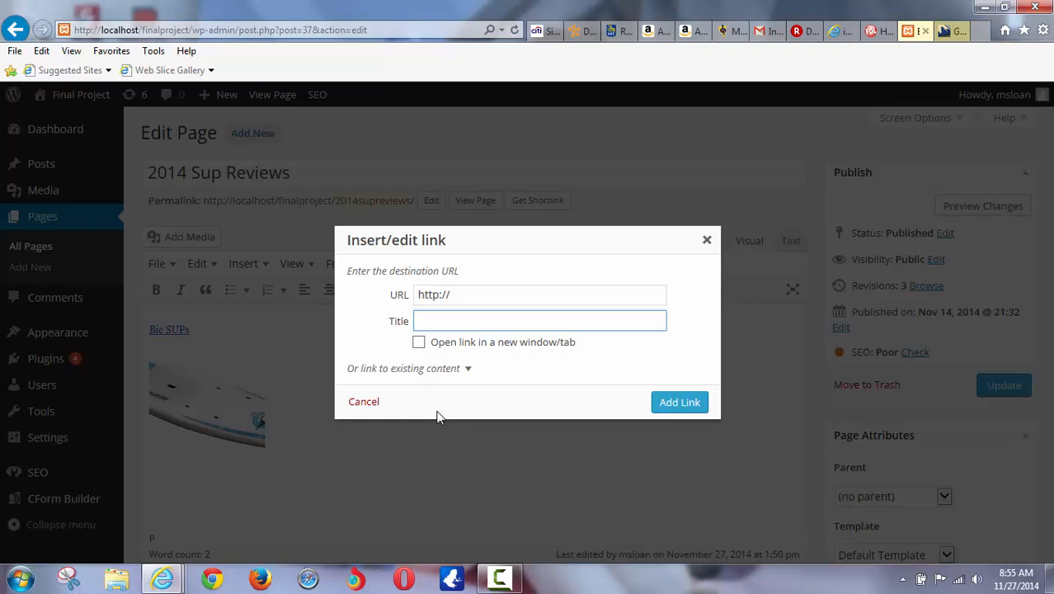
{"action": "left_click", "coordinate": [541, 320]}
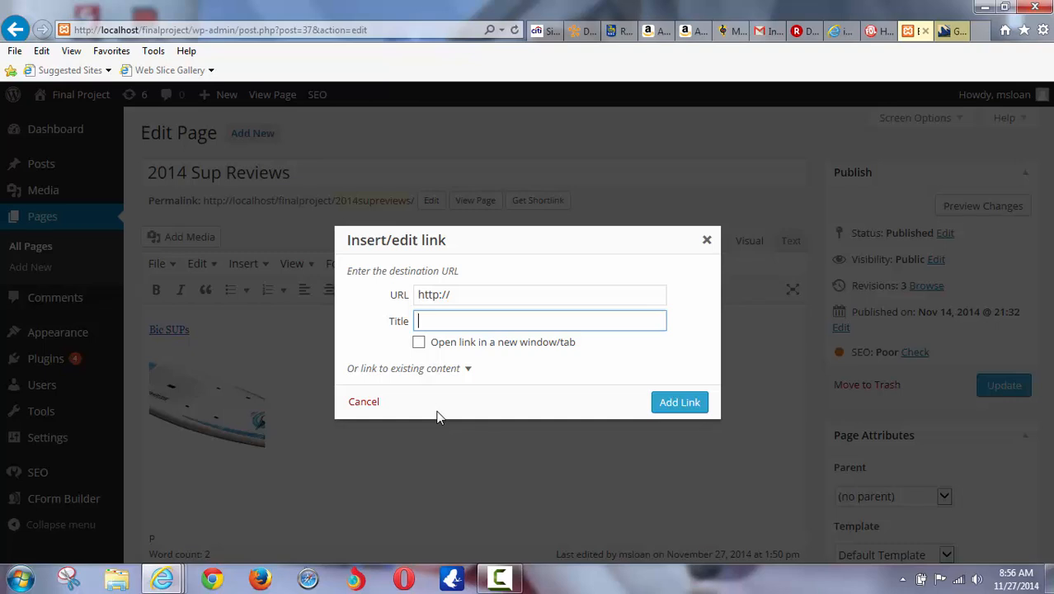
- Enter the link title 'Learn about Bic SUPs courtesy of Boardhead Surf, Grand...', fixing the courtesy typo
{"action": "type", "text": "Learn about Bi"}
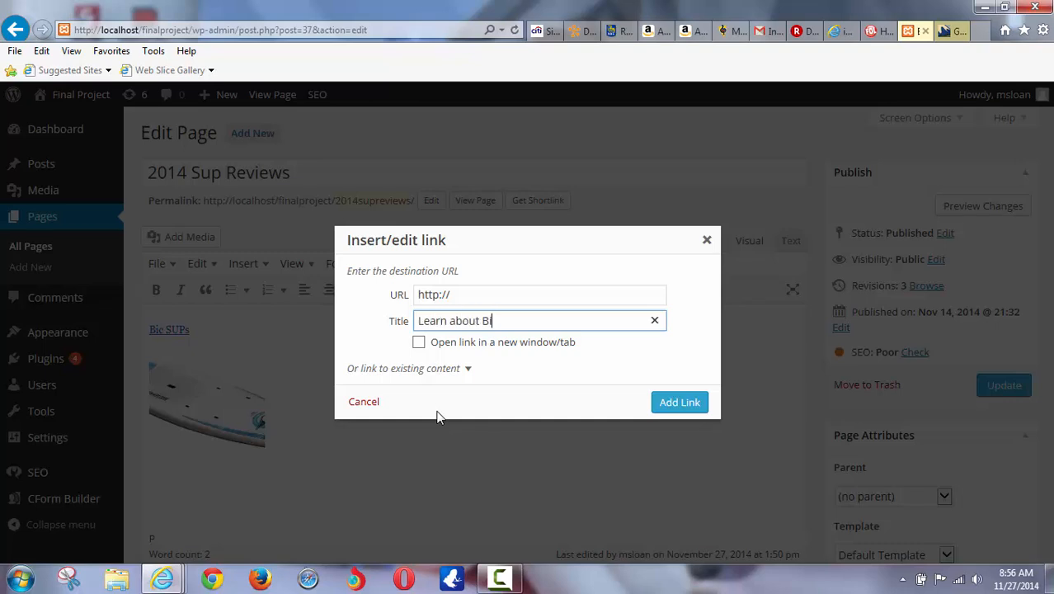
{"action": "type", "text": "c SUPs"}
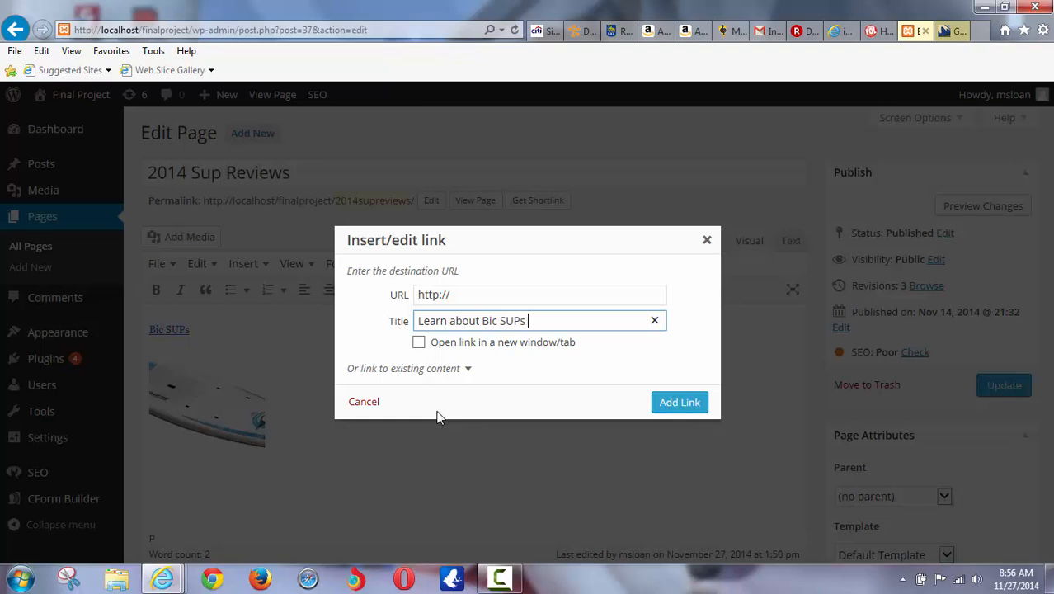
{"action": "type", "text": "courtesey"}
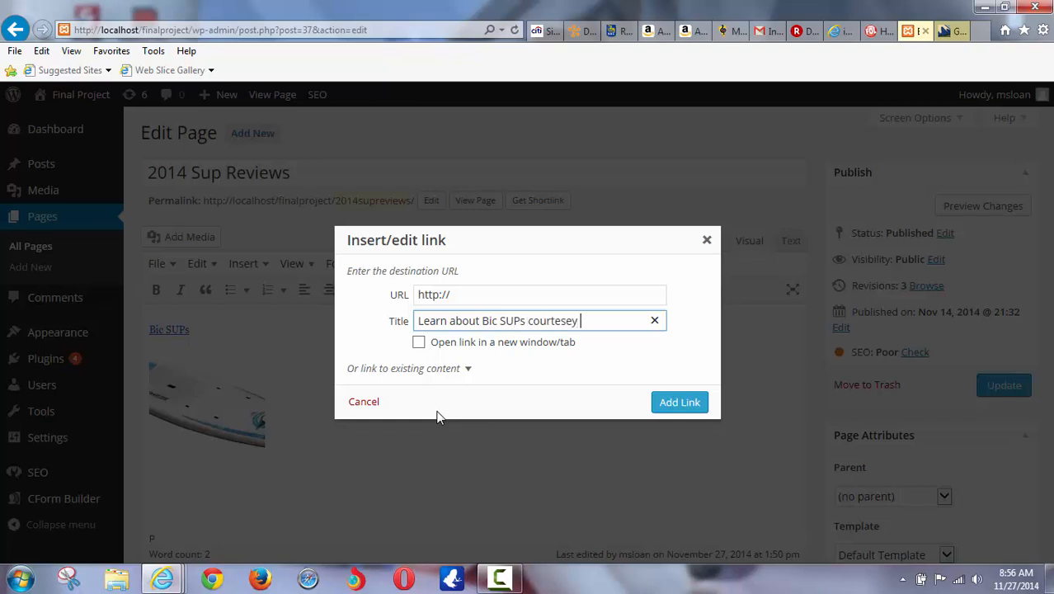
{"action": "key", "text": "backspace"}
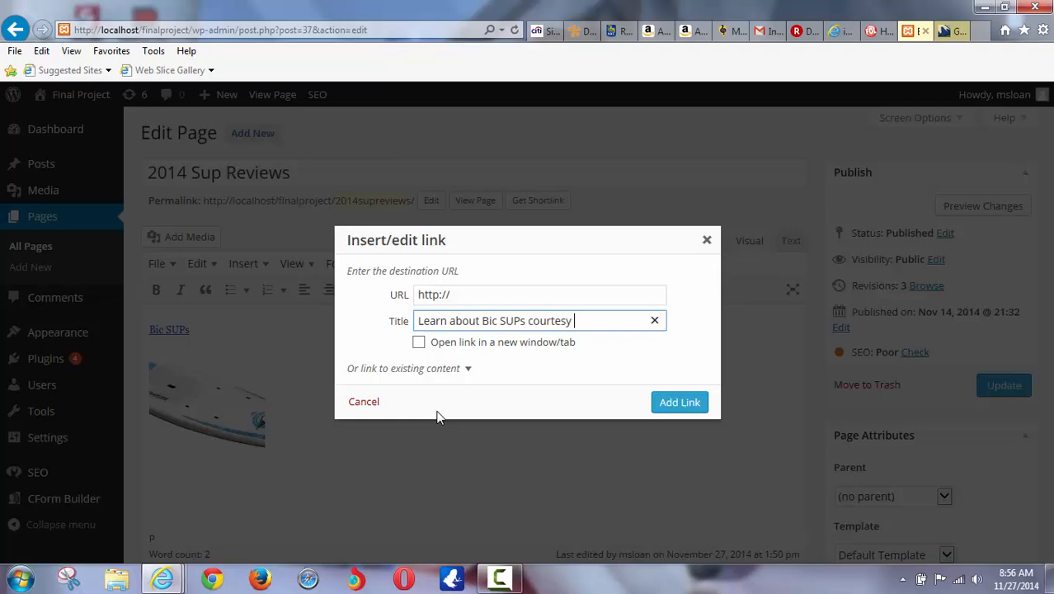
{"action": "type", "text": "of Board"}
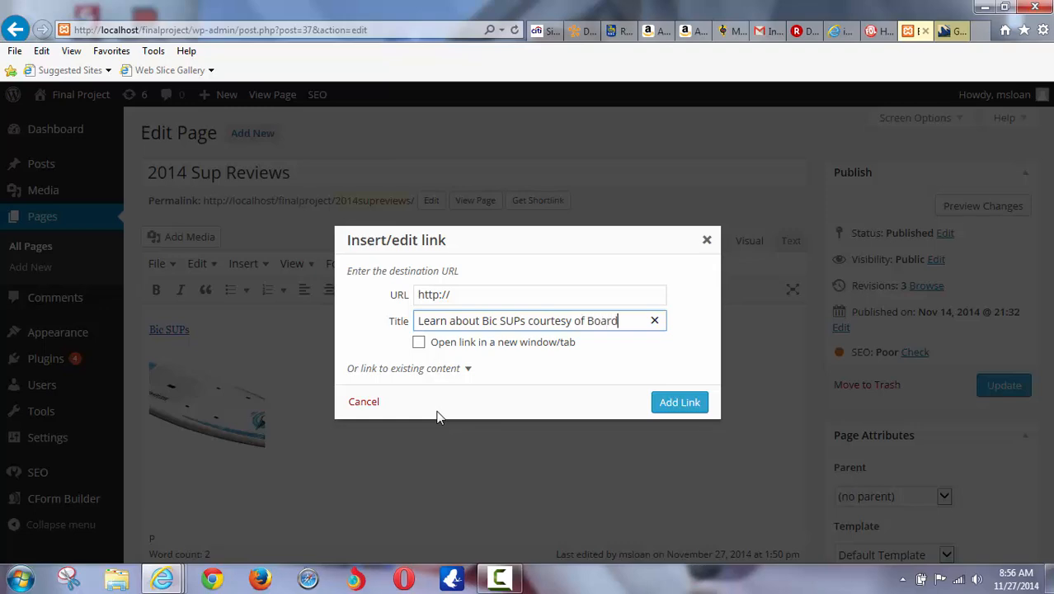
{"action": "type", "text": "head Surf"}
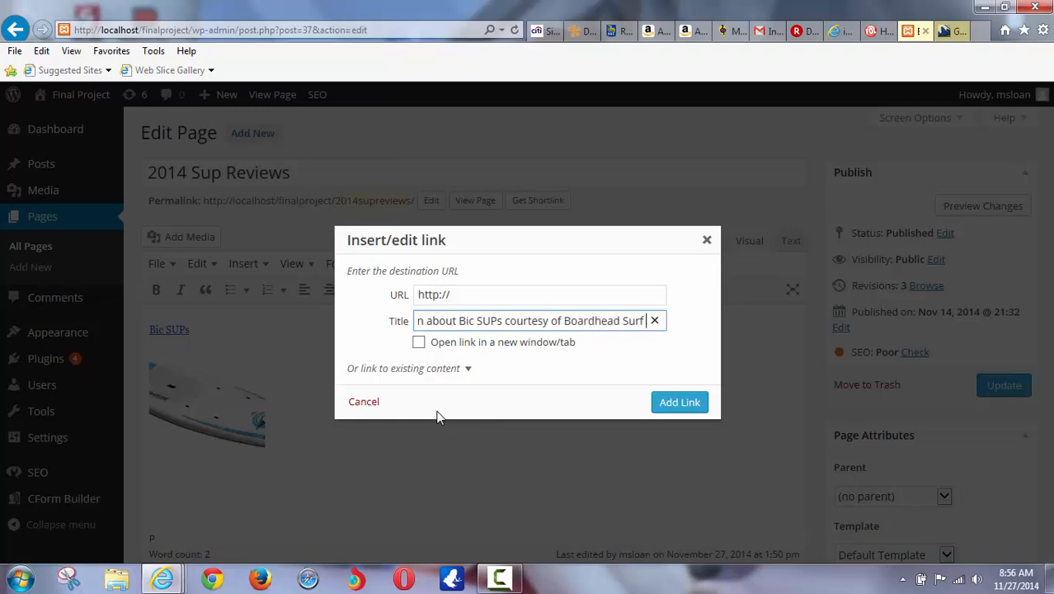
{"action": "type", "text": ", Grand Bend, ON"}
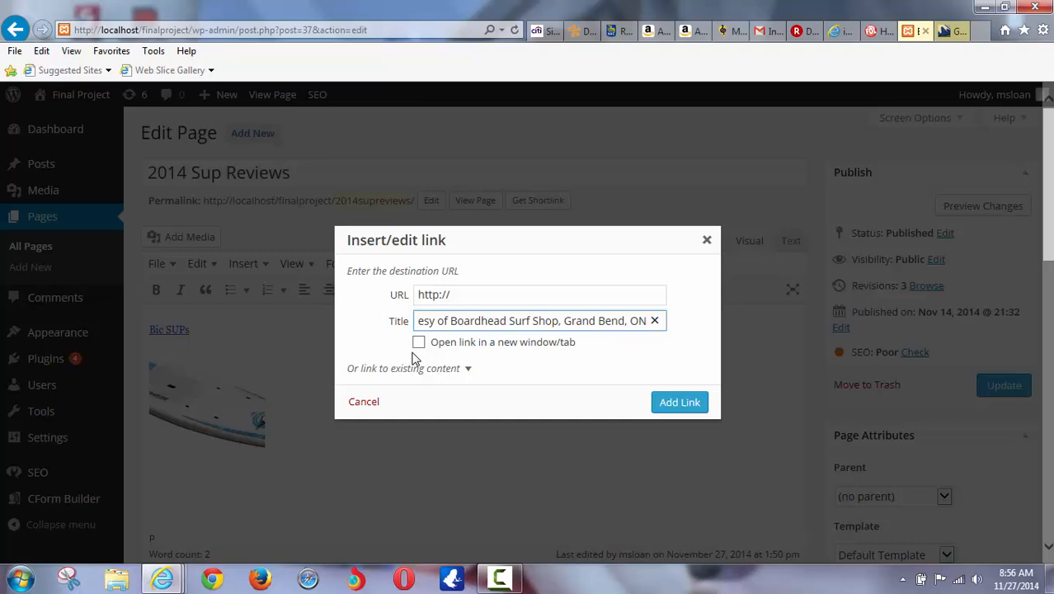
- Set the link to open in a new window/tab and move to the URL field
{"action": "left_click", "coordinate": [418, 342]}
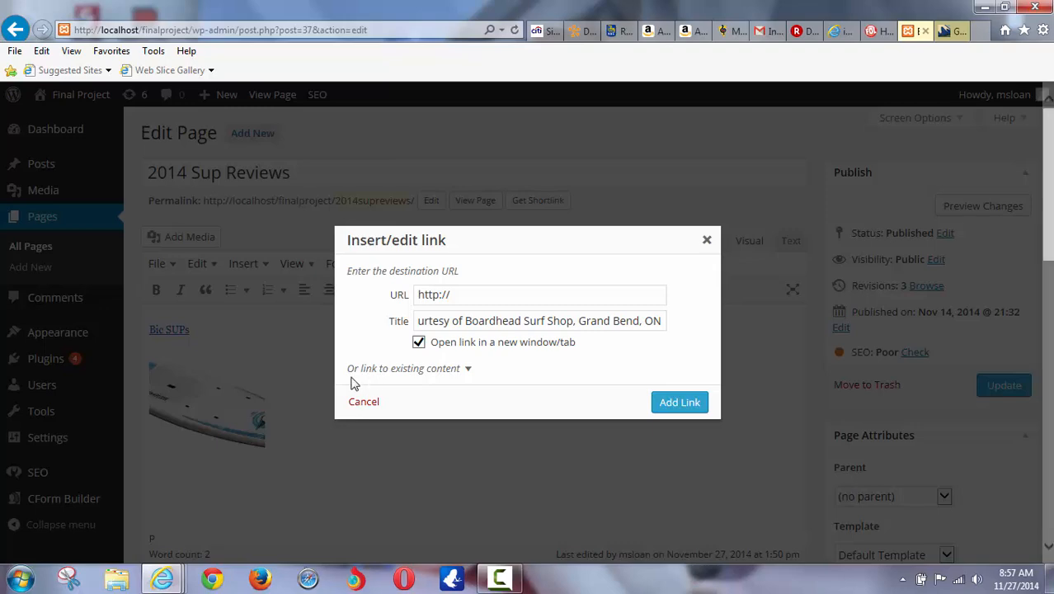
{"action": "left_click", "coordinate": [536, 293]}
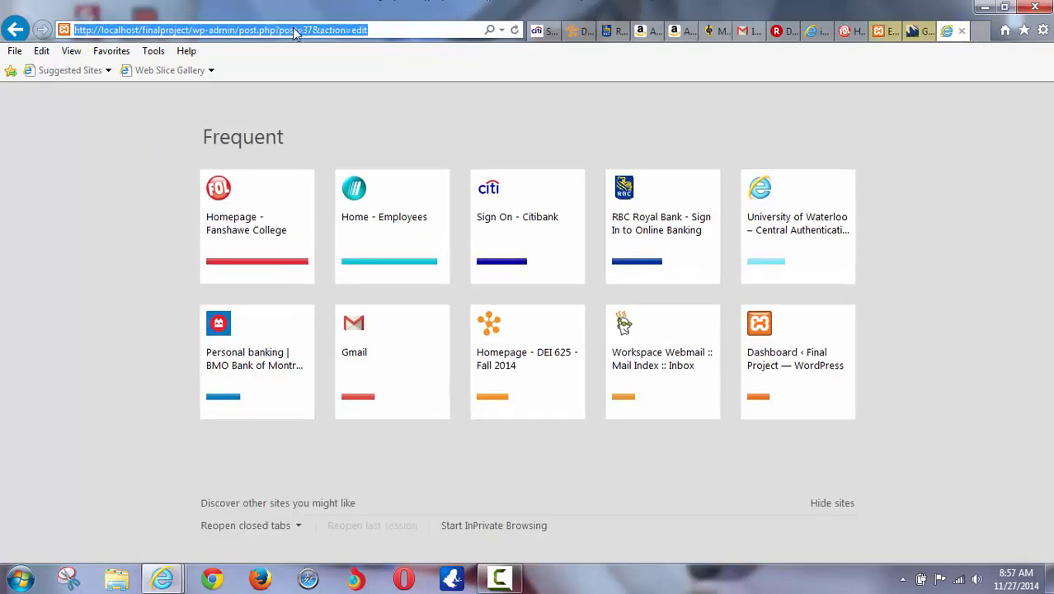
- Google 'bic' SUPs to confirm the address bicsup.com, then return to the WordPress link dialog
{"action": "type", "text": "bic"}
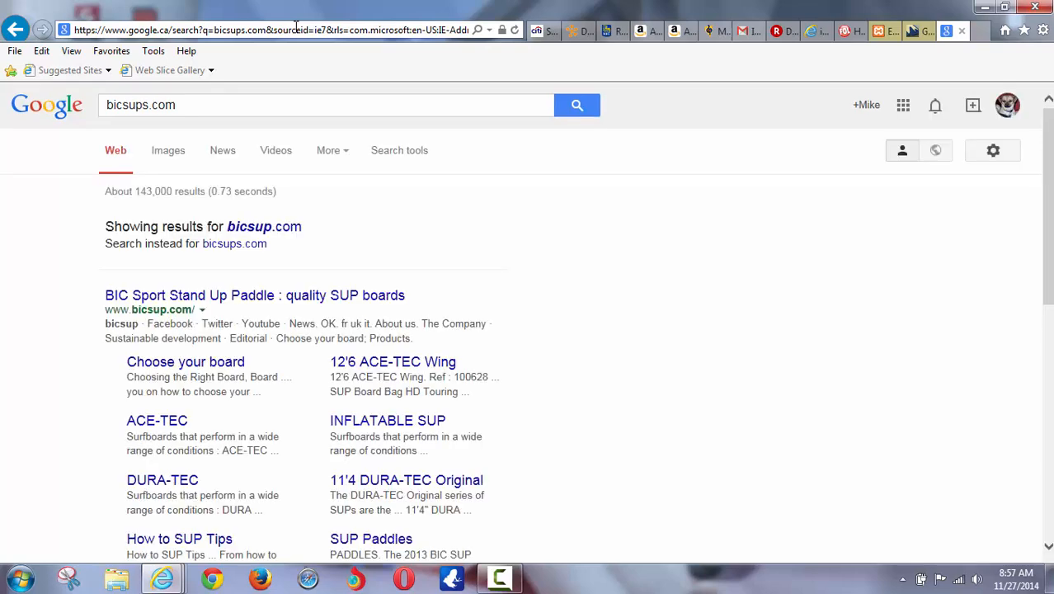
{"action": "mouse_move", "coordinate": [172, 306]}
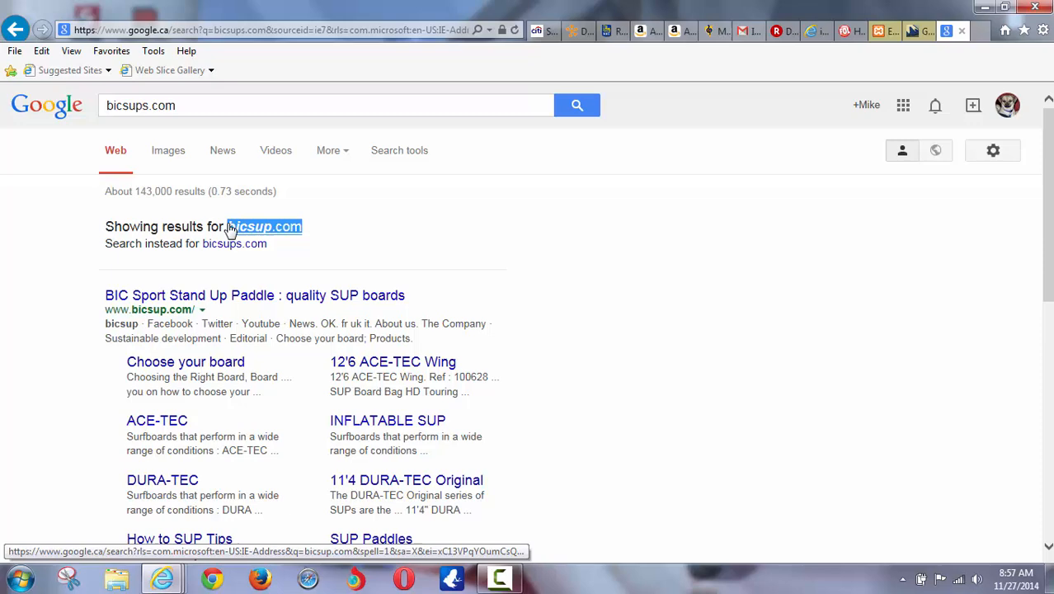
{"action": "right_click", "coordinate": [264, 226]}
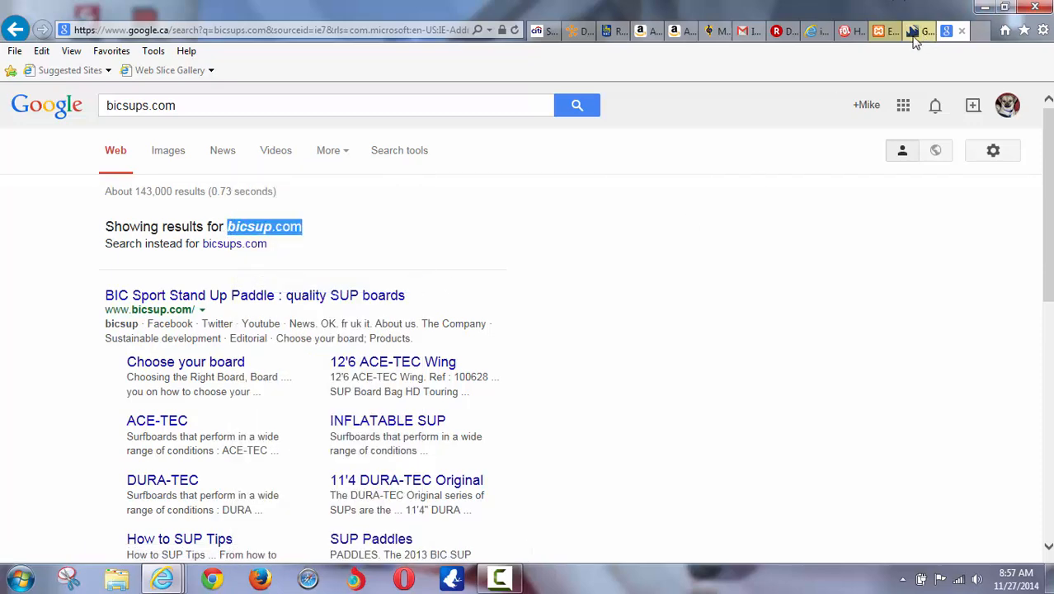
{"action": "left_click", "coordinate": [856, 30]}
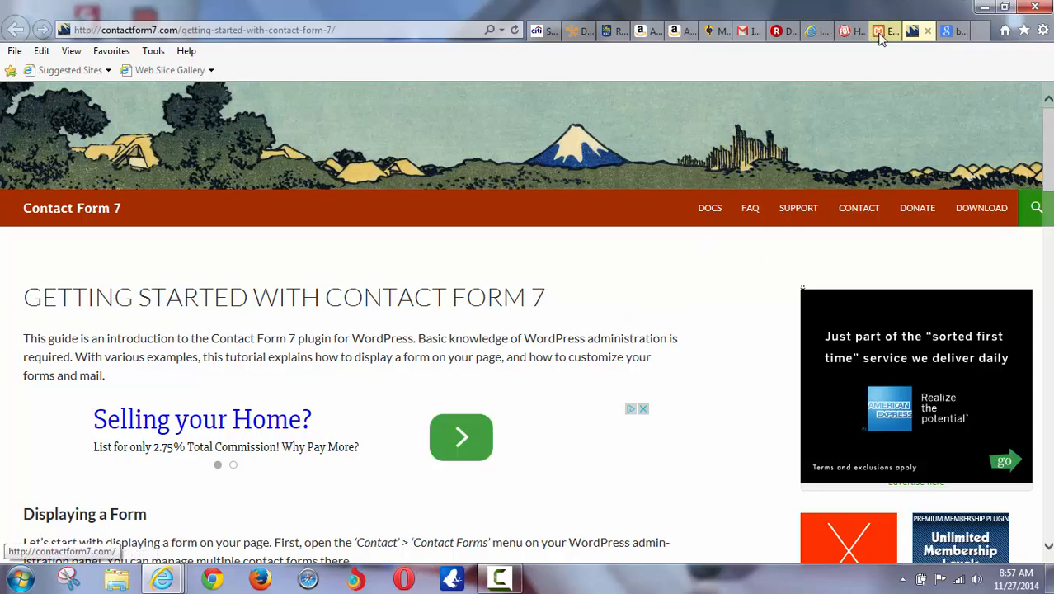
{"action": "left_click", "coordinate": [878, 30]}
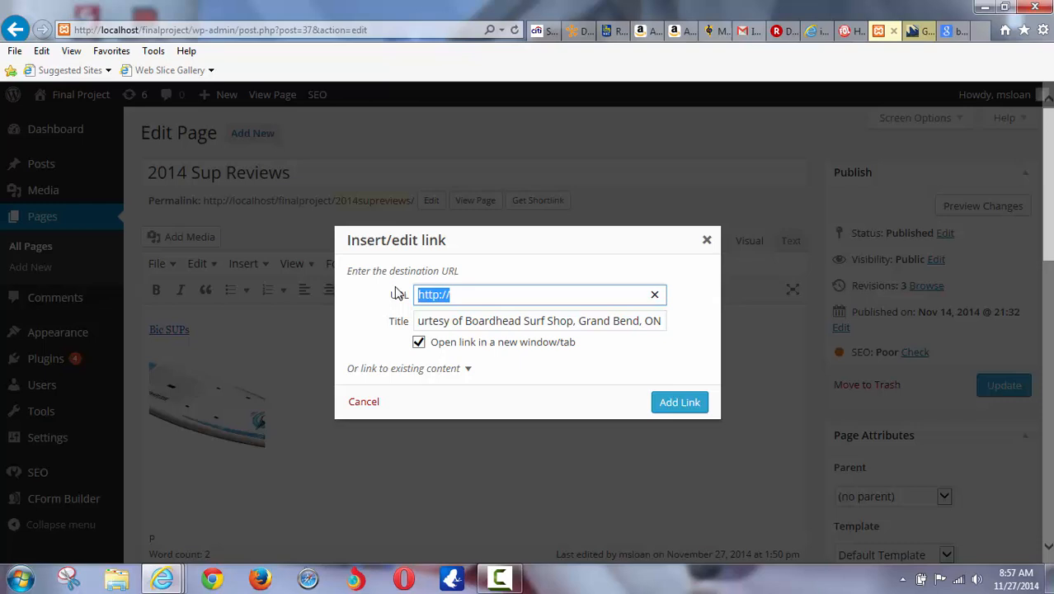
{"action": "type", "text": "bicsup.com"}
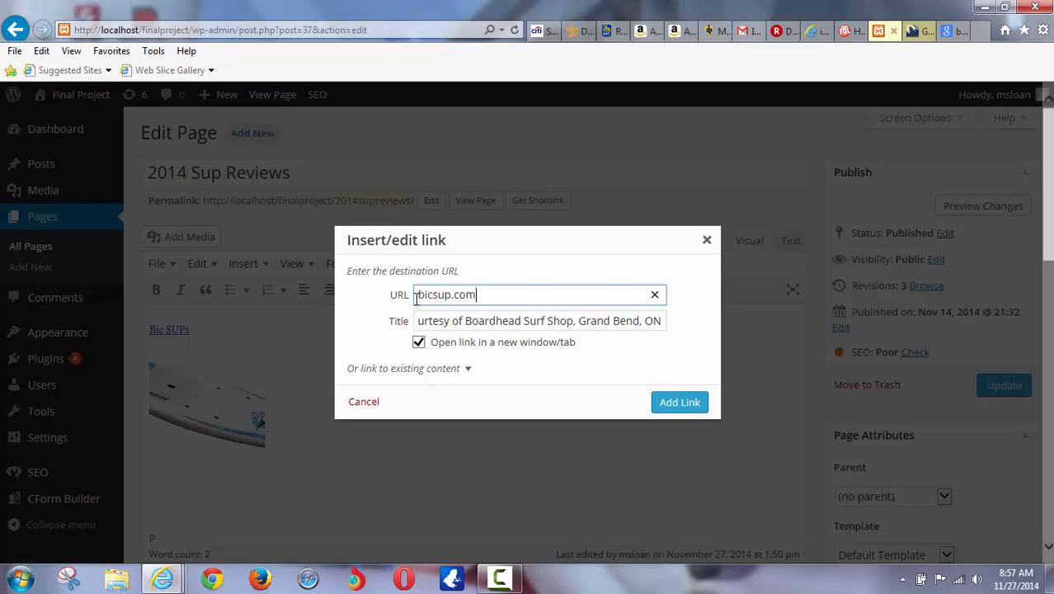
{"action": "type", "text": "http://"}
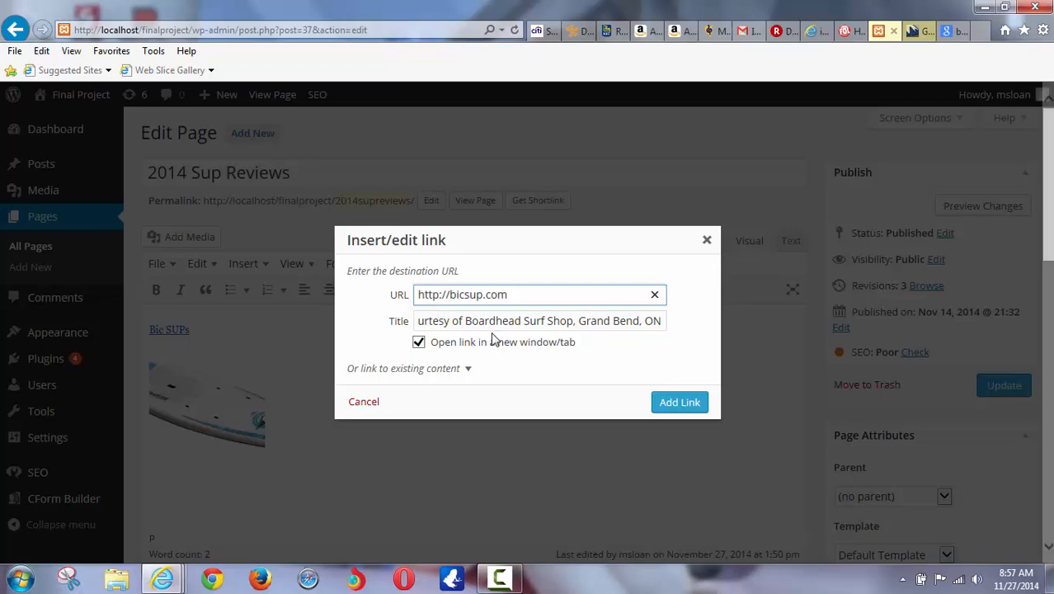
{"action": "type", "text": "www."}
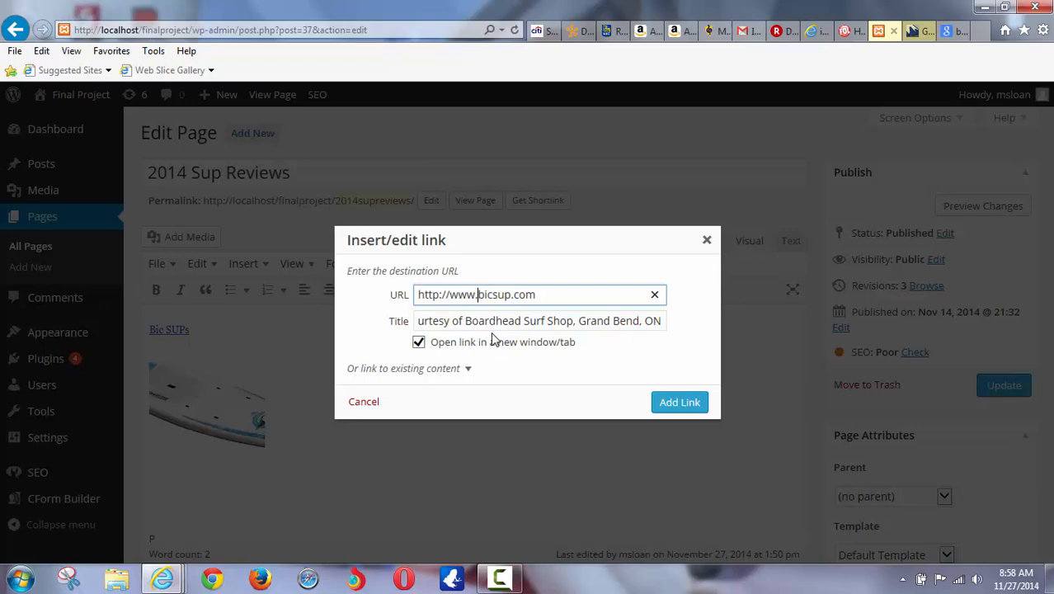
{"action": "double_click", "coordinate": [503, 293]}
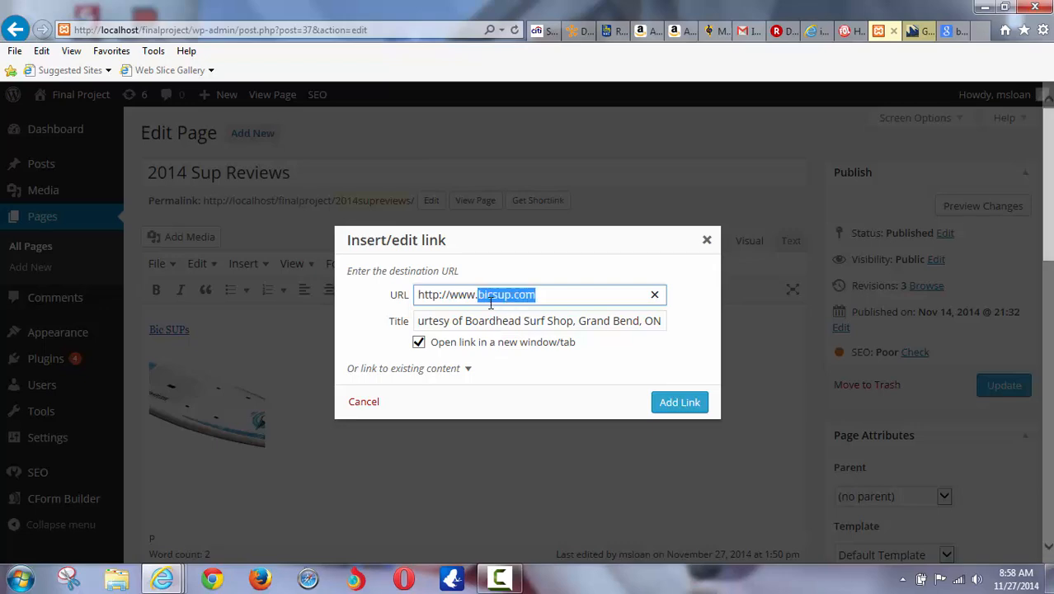
{"action": "left_click", "coordinate": [680, 402]}
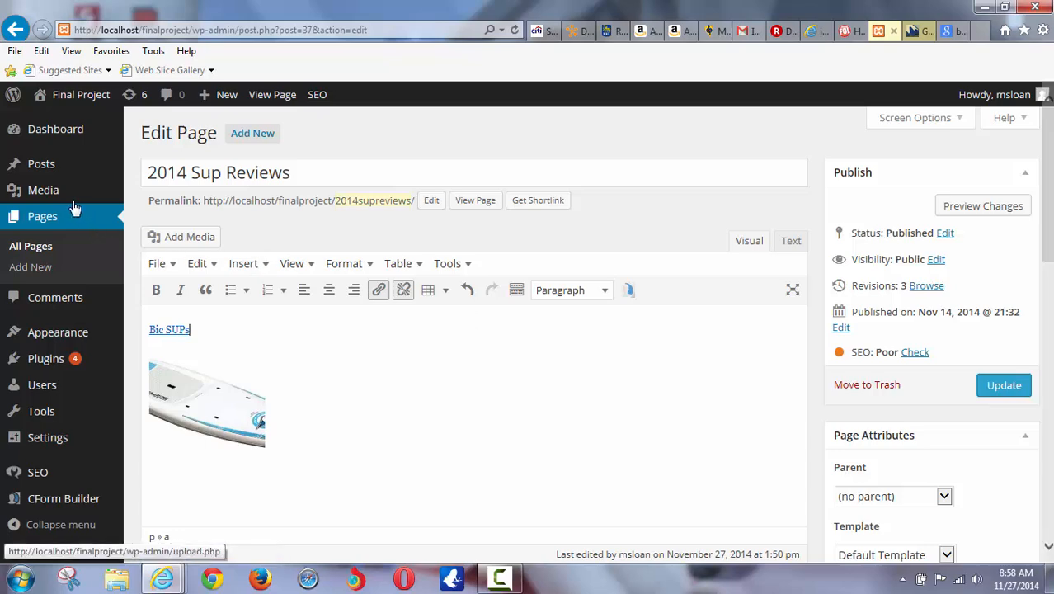
- Update the 2014 Sup Reviews page and go to the Media Library
{"action": "left_click", "coordinate": [43, 190]}
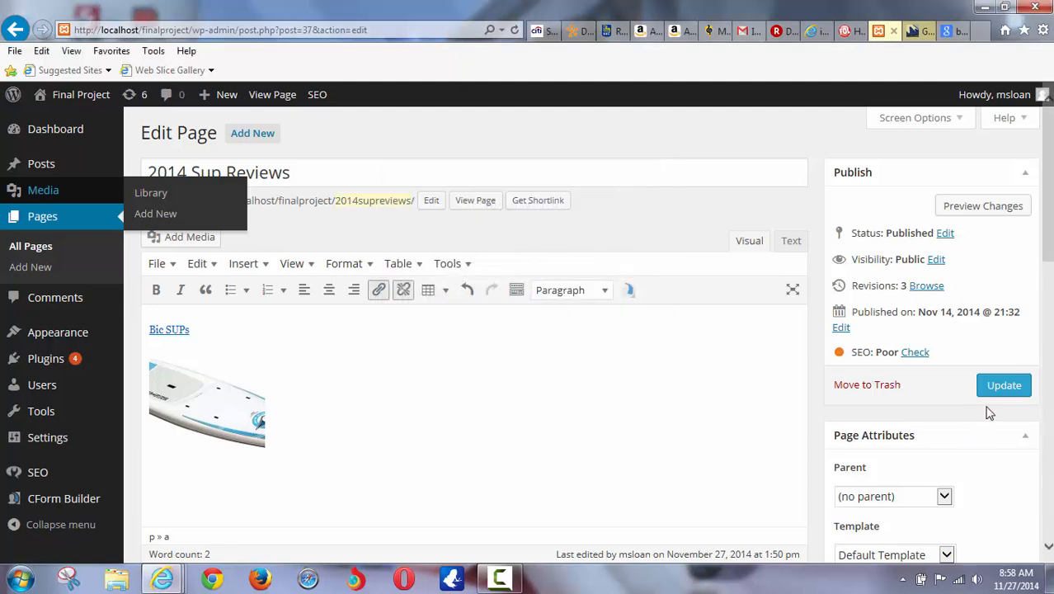
{"action": "left_click", "coordinate": [1003, 384]}
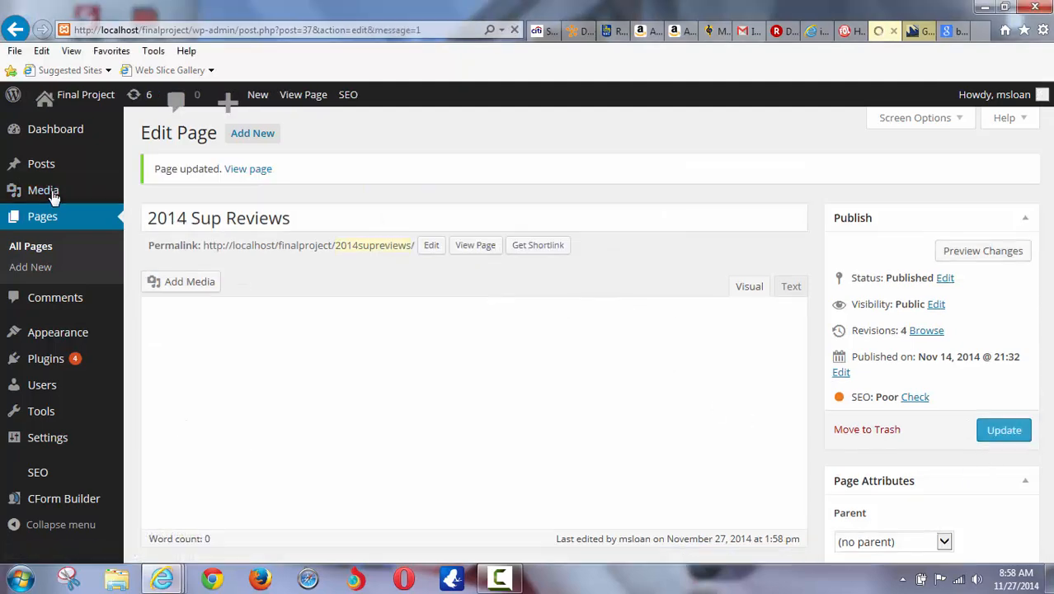
{"action": "left_click", "coordinate": [43, 189]}
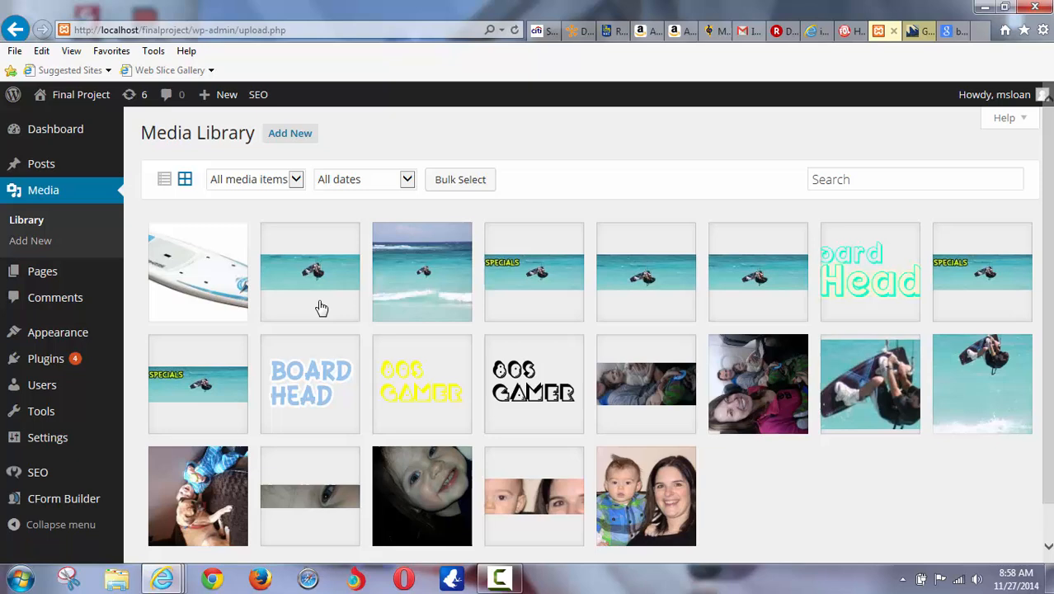
{"action": "mouse_move", "coordinate": [668, 387]}
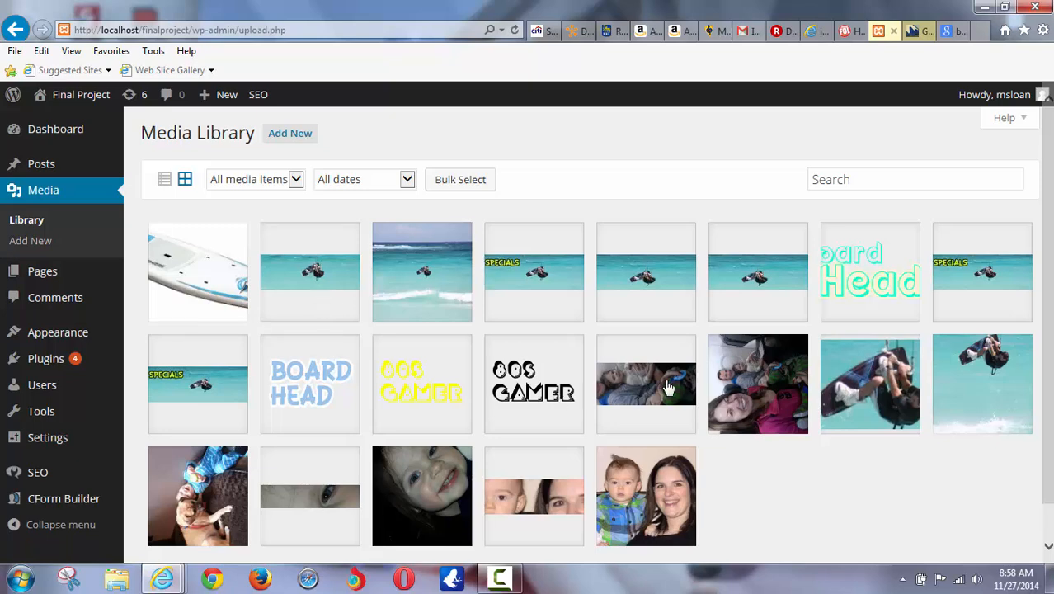
{"action": "mouse_move", "coordinate": [239, 196]}
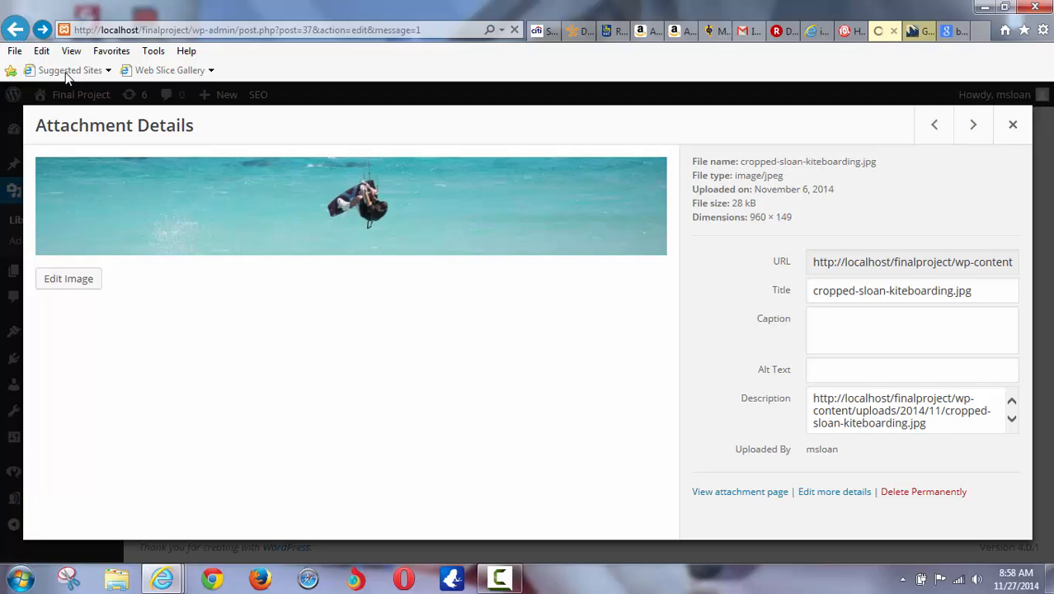
- Leave the kiteboarding image details and open header-banner.jpg's attachment details
{"action": "left_click", "coordinate": [1012, 126]}
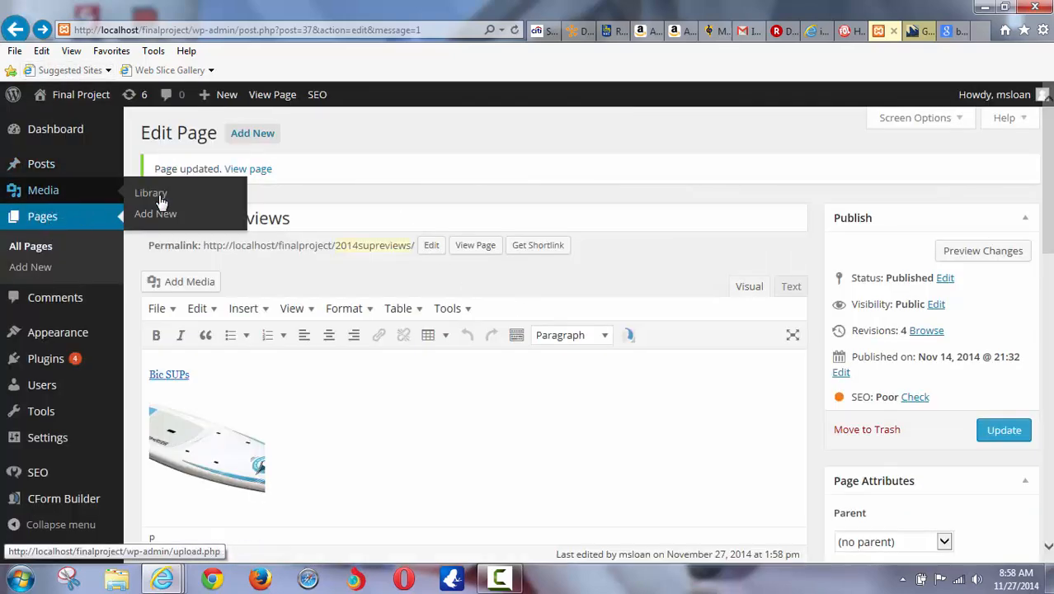
{"action": "left_click", "coordinate": [150, 191]}
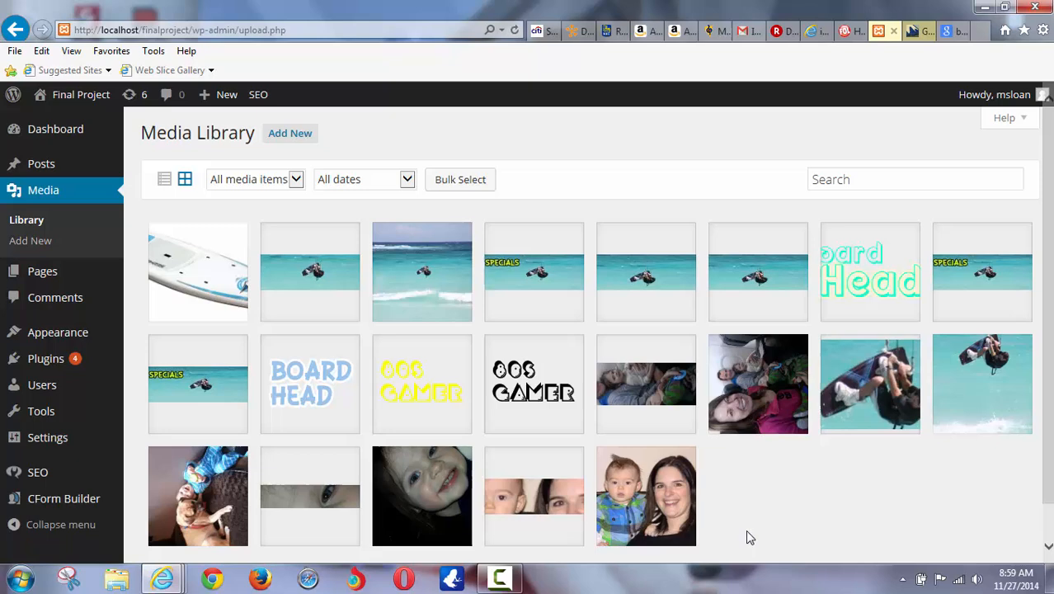
{"action": "left_click", "coordinate": [535, 272]}
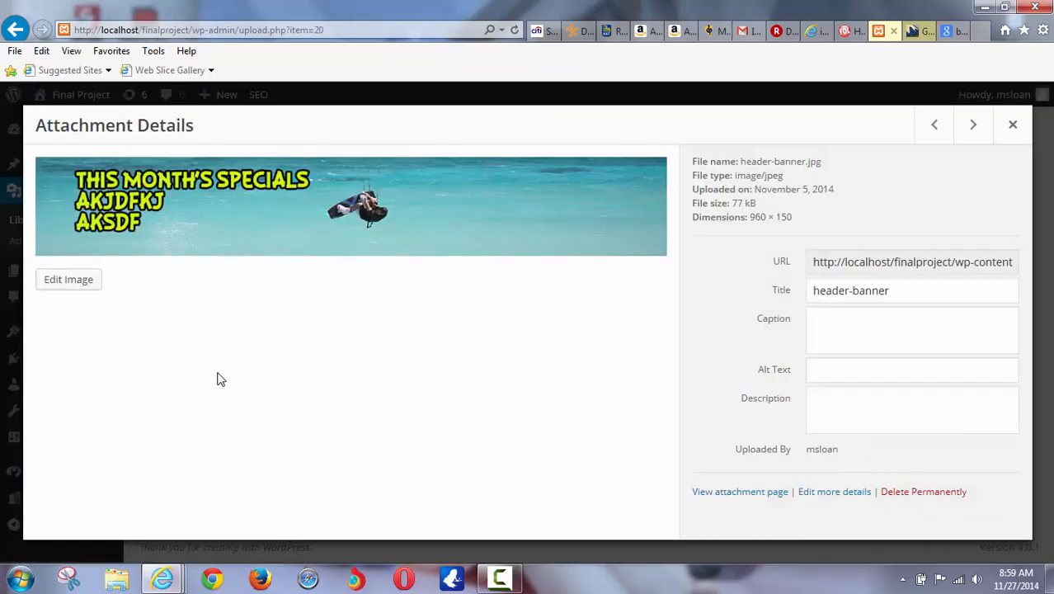
{"action": "left_click", "coordinate": [910, 370]}
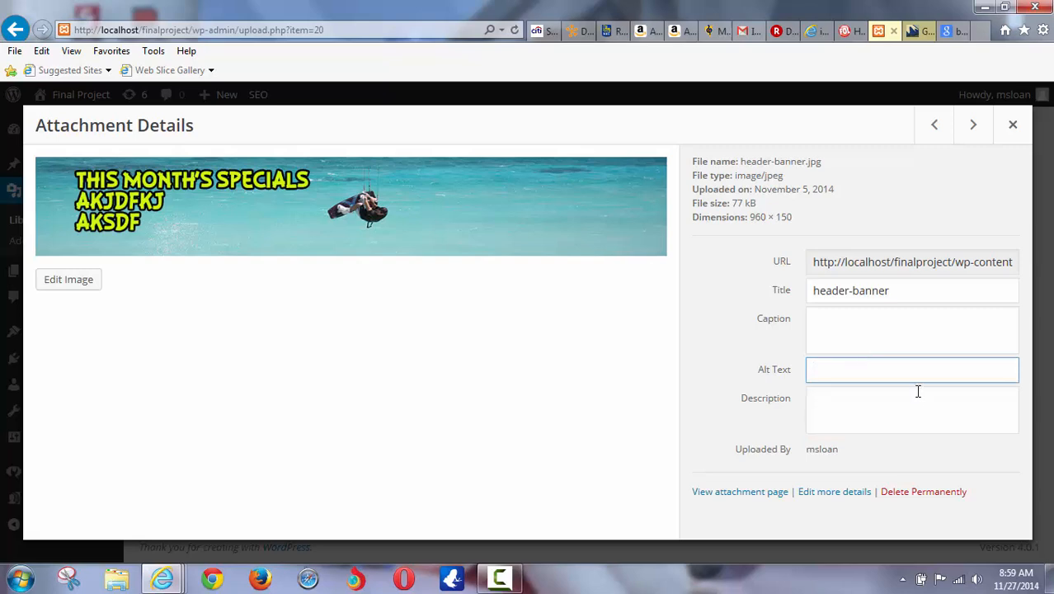
{"action": "left_click", "coordinate": [910, 330]}
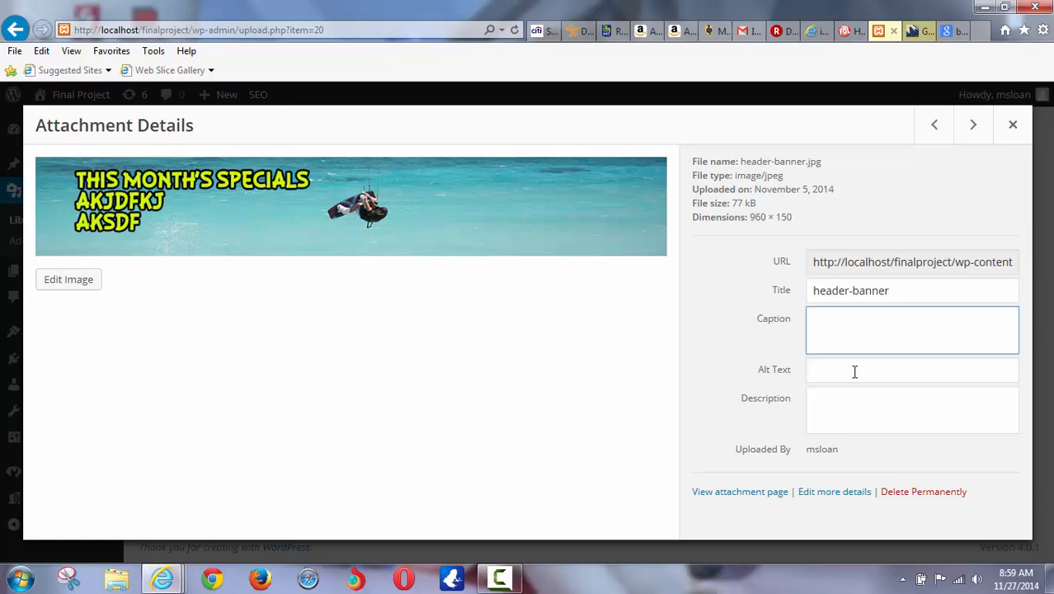
{"action": "left_click", "coordinate": [912, 369]}
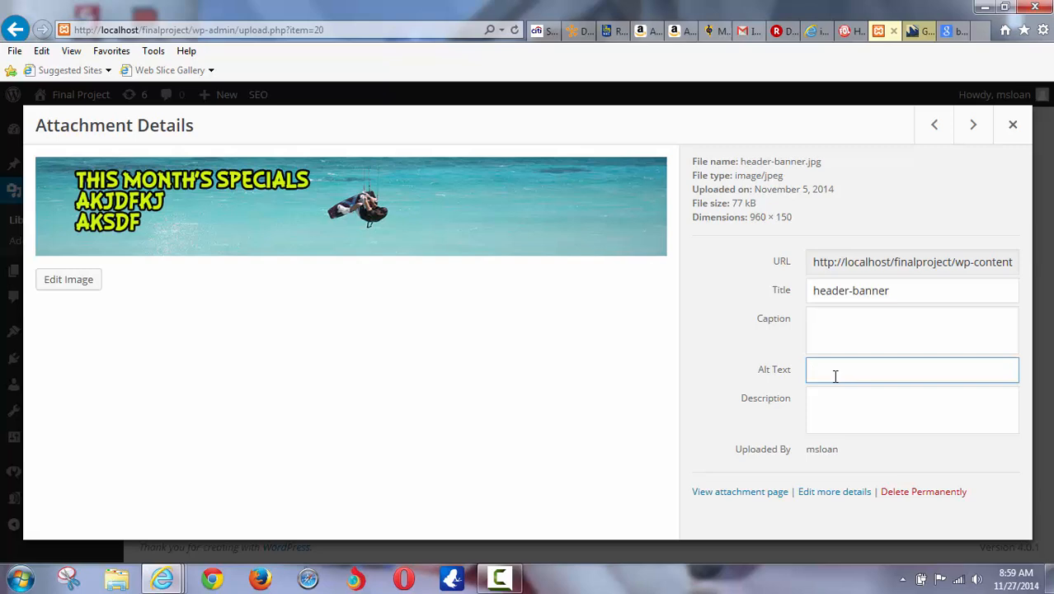
{"action": "mouse_move", "coordinate": [165, 185]}
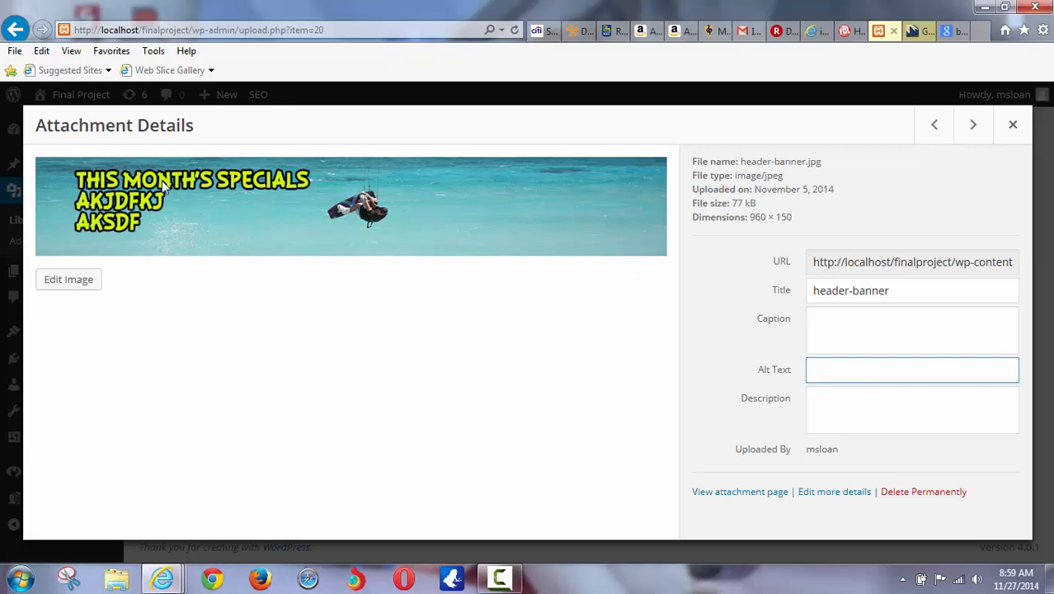
{"action": "mouse_move", "coordinate": [259, 239]}
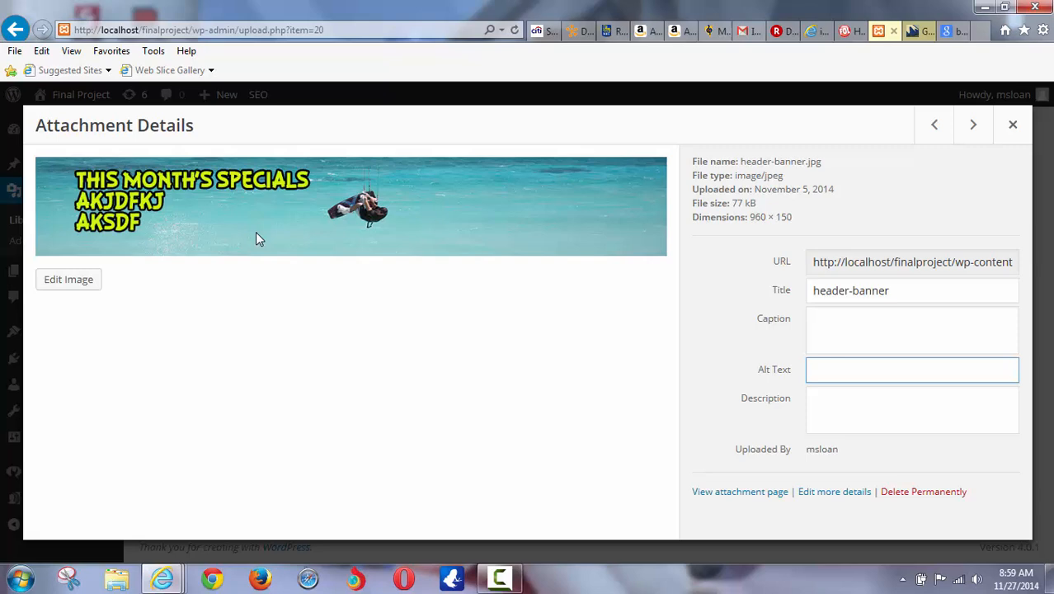
{"action": "mouse_move", "coordinate": [102, 240]}
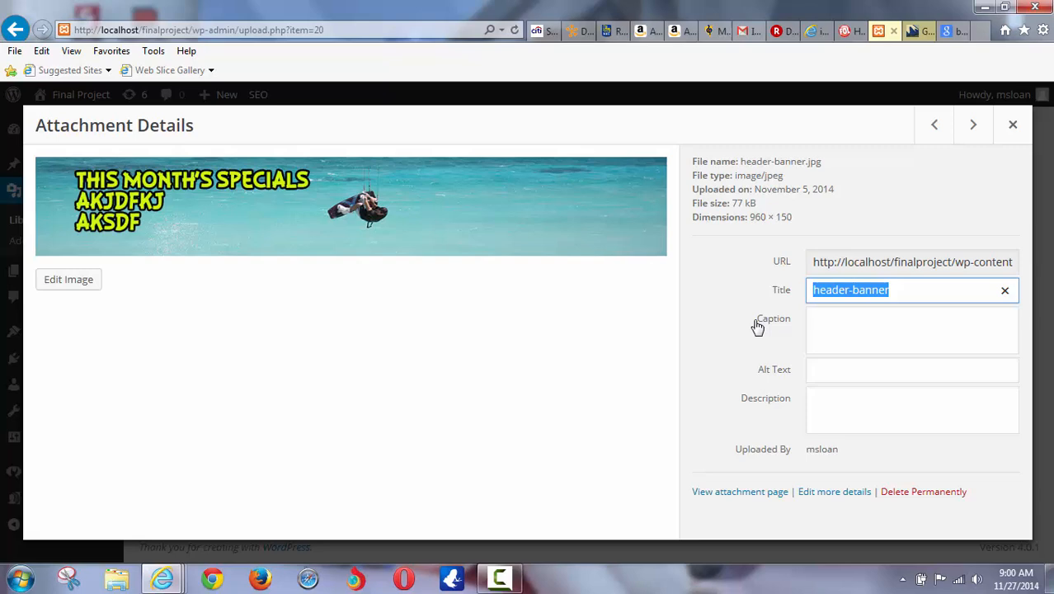
{"action": "mouse_move", "coordinate": [778, 338]}
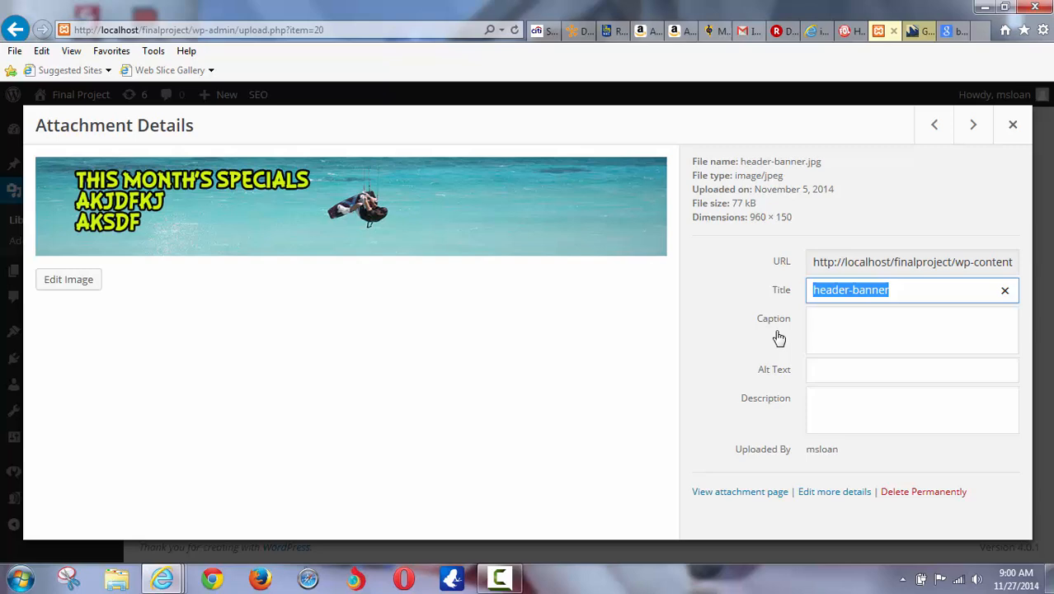
- Enter alt text 'kit...ng banner boardhead s...' for header-banner and save it by moving to Description
{"action": "left_click", "coordinate": [912, 369]}
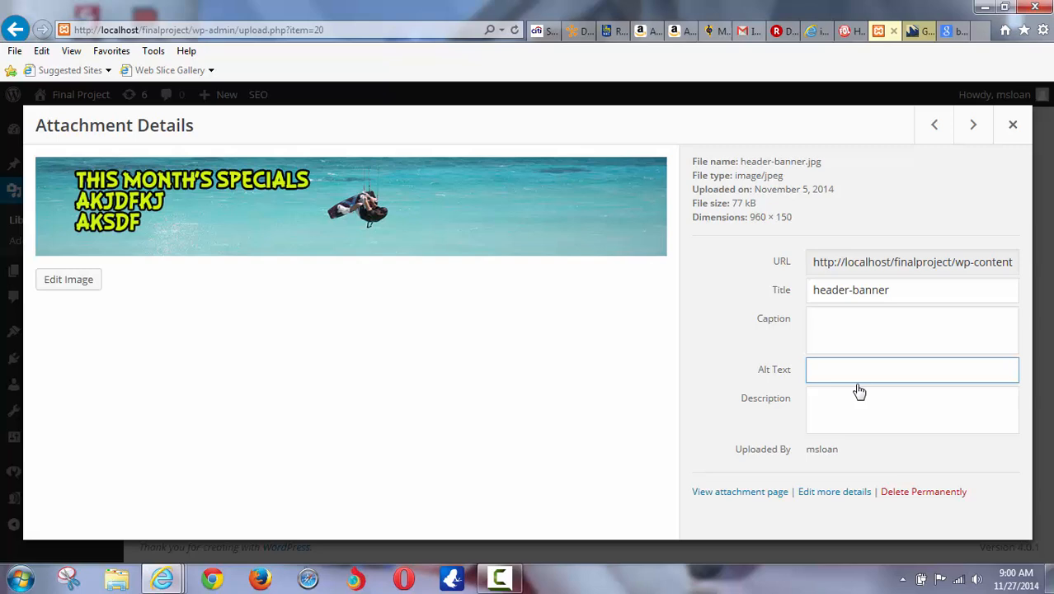
{"action": "type", "text": "kiteboardi"}
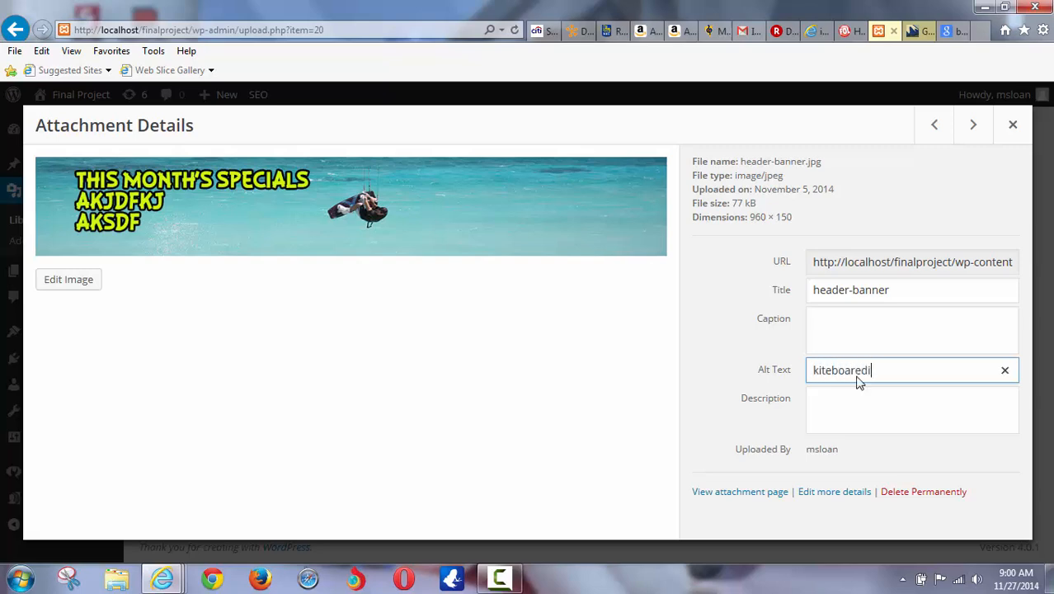
{"action": "type", "text": "ng banner"}
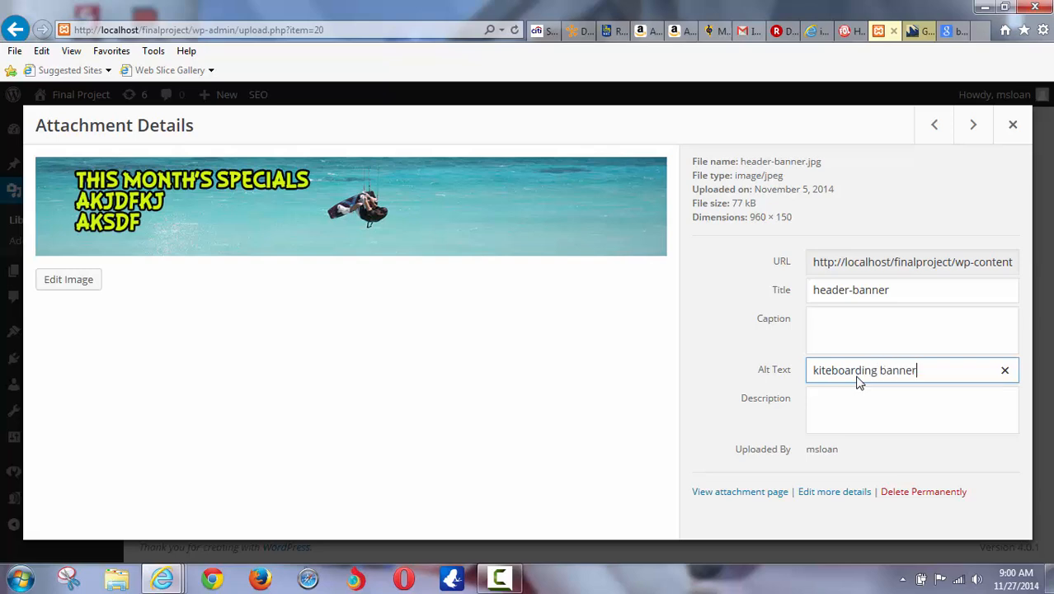
{"action": "type", "text": "boardhead surfshop grand b"}
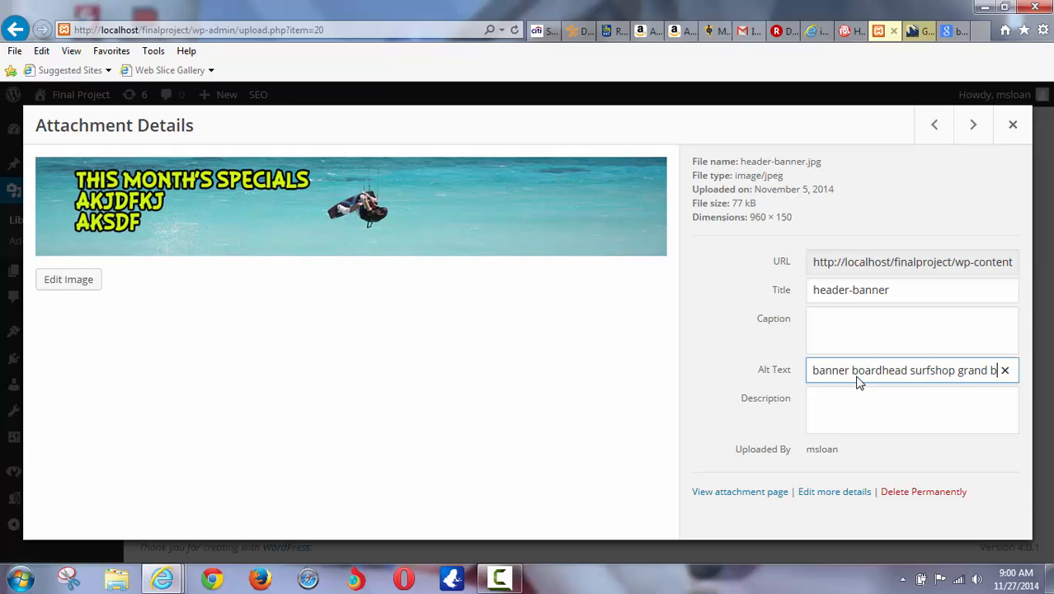
{"action": "left_click", "coordinate": [910, 409]}
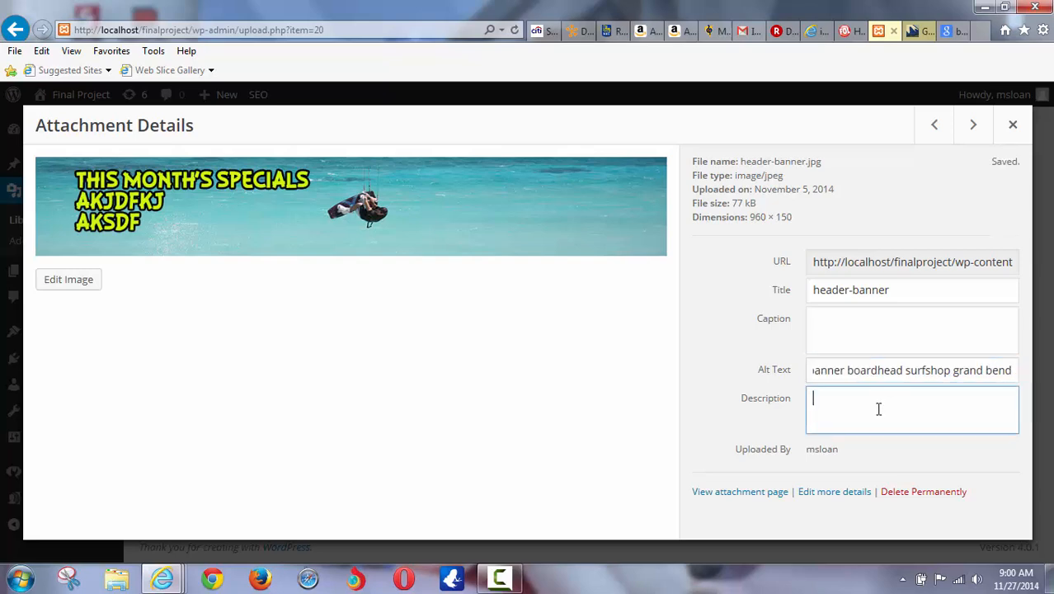
- Enter and commit the description 'Boardhead surf shop is yada'
{"action": "type", "text": "Boardh"}
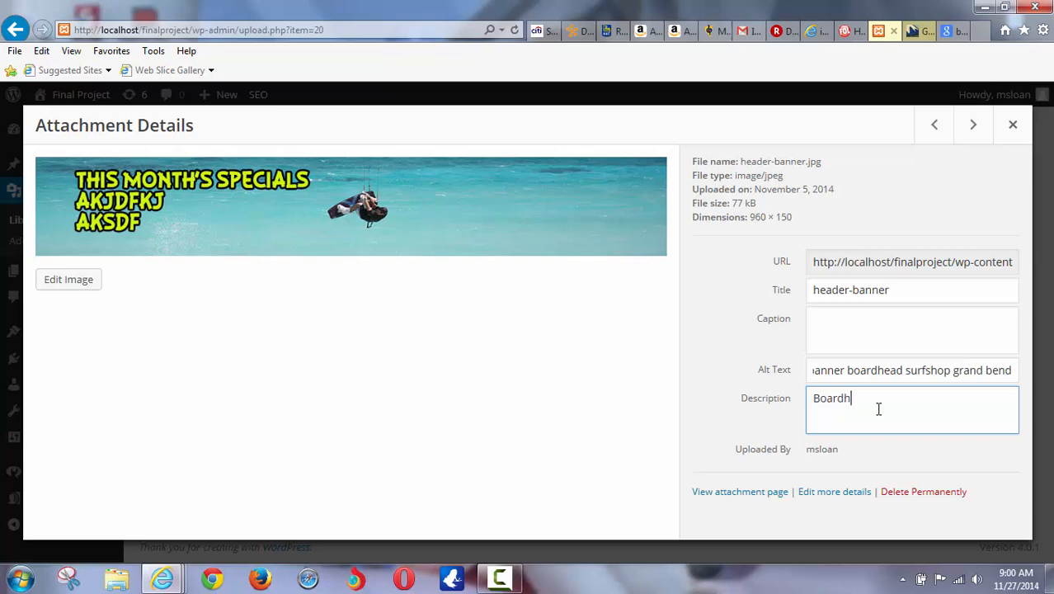
{"action": "type", "text": "ead surf shop"}
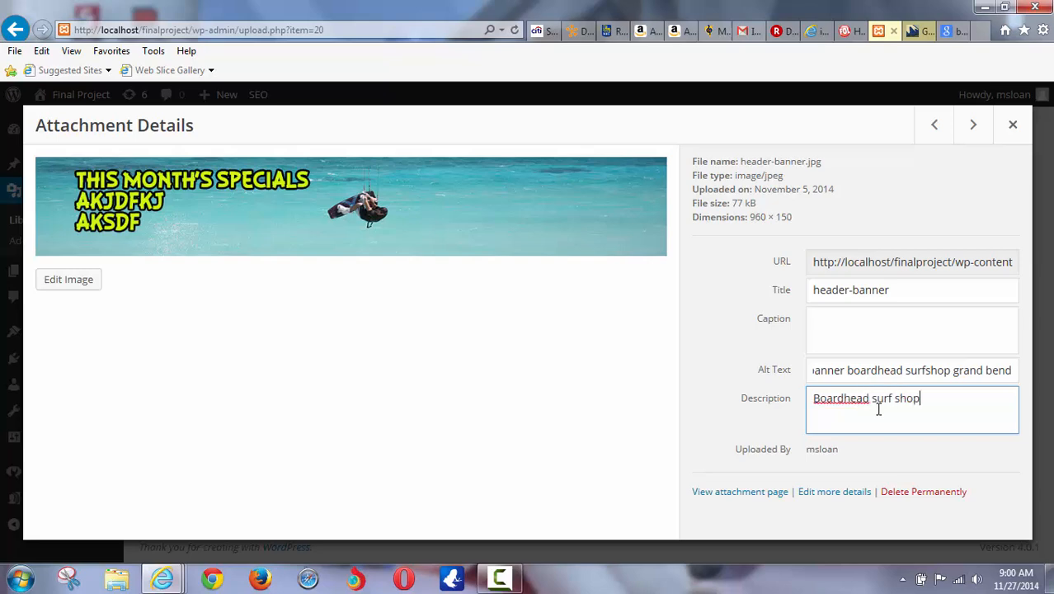
{"action": "type", "text": "is yad"}
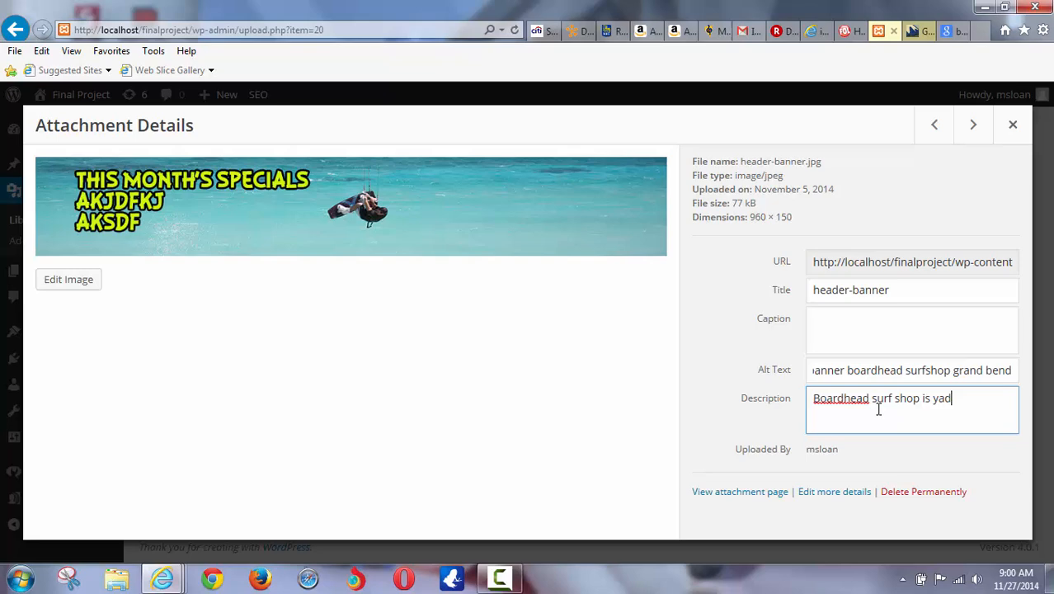
{"action": "type", "text": "a"}
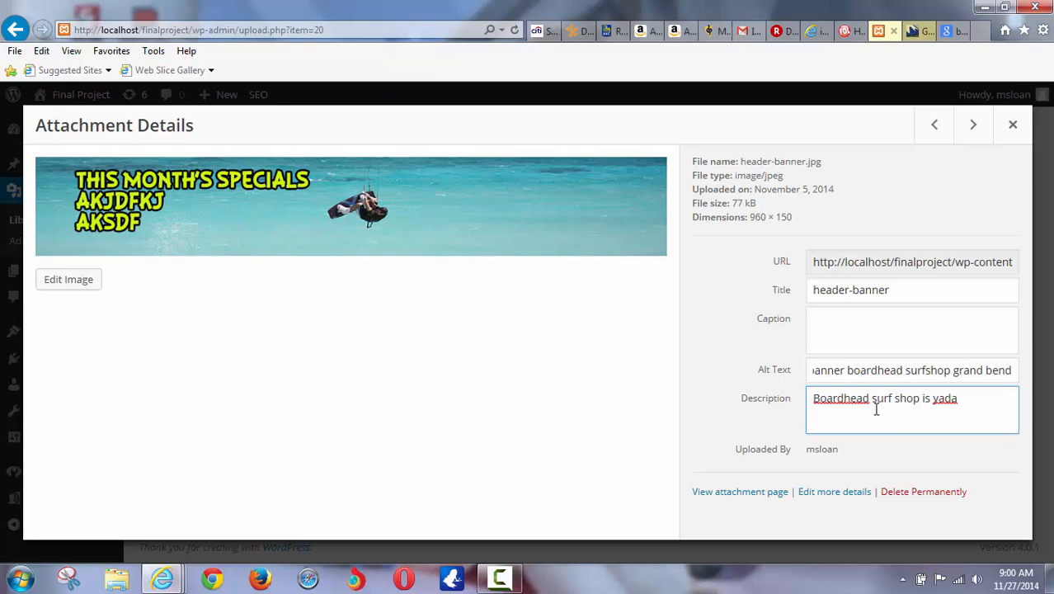
{"action": "mouse_move", "coordinate": [393, 346]}
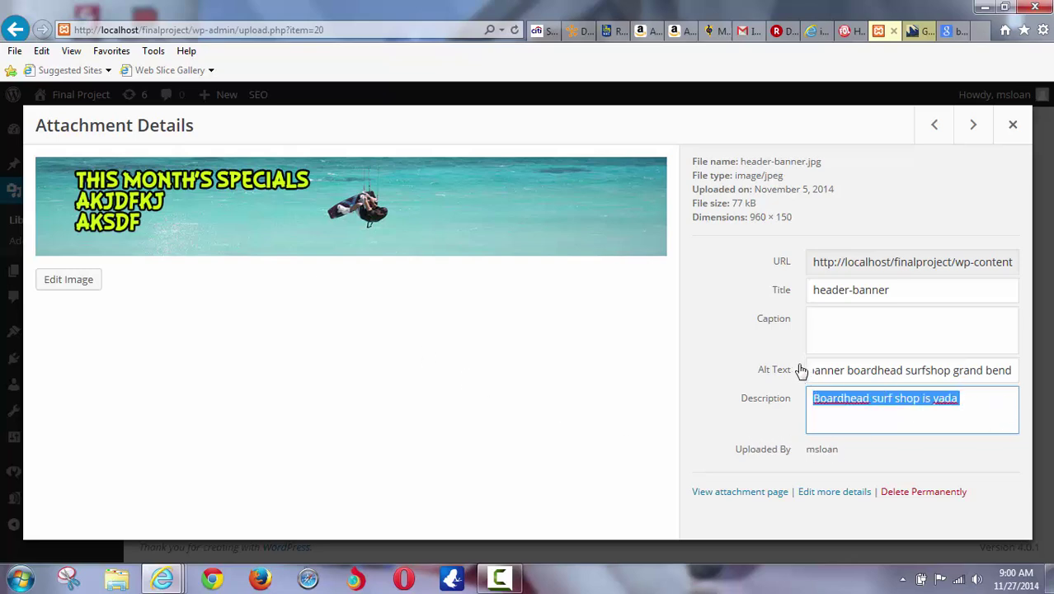
{"action": "mouse_move", "coordinate": [975, 478]}
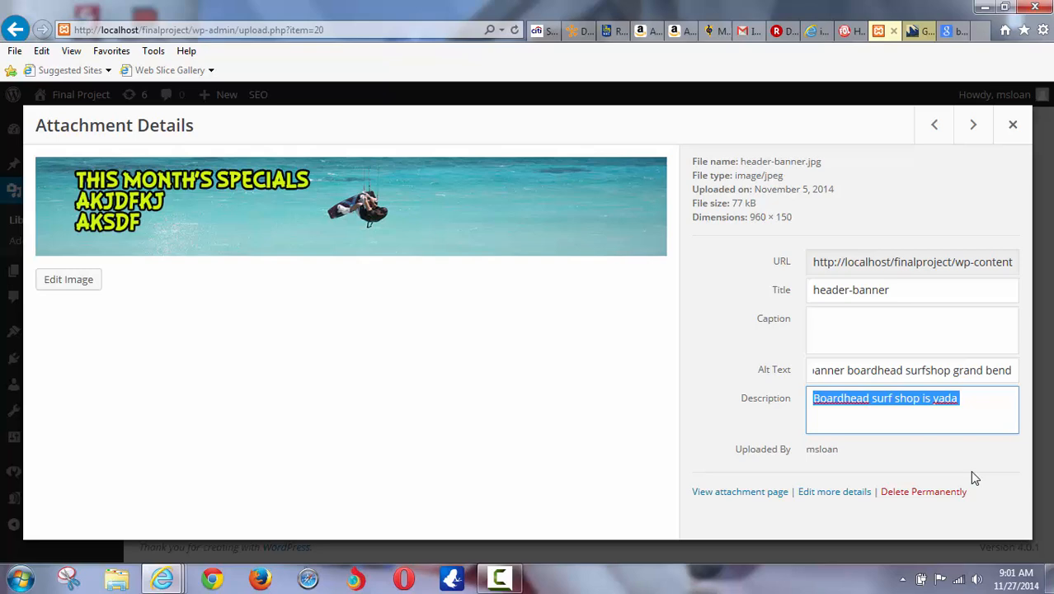
{"action": "mouse_move", "coordinate": [684, 531]}
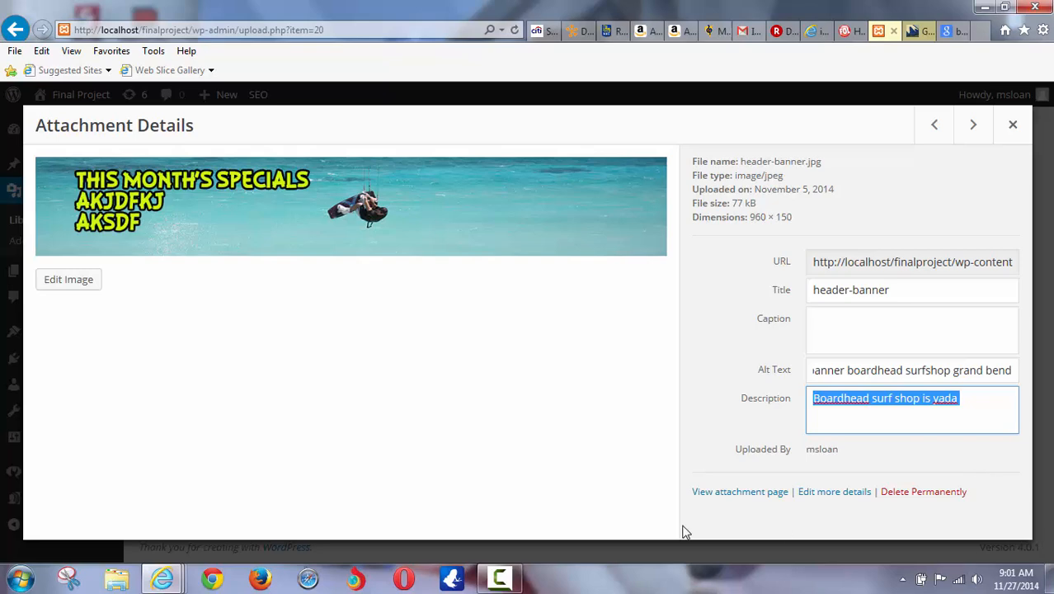
{"action": "mouse_move", "coordinate": [818, 483]}
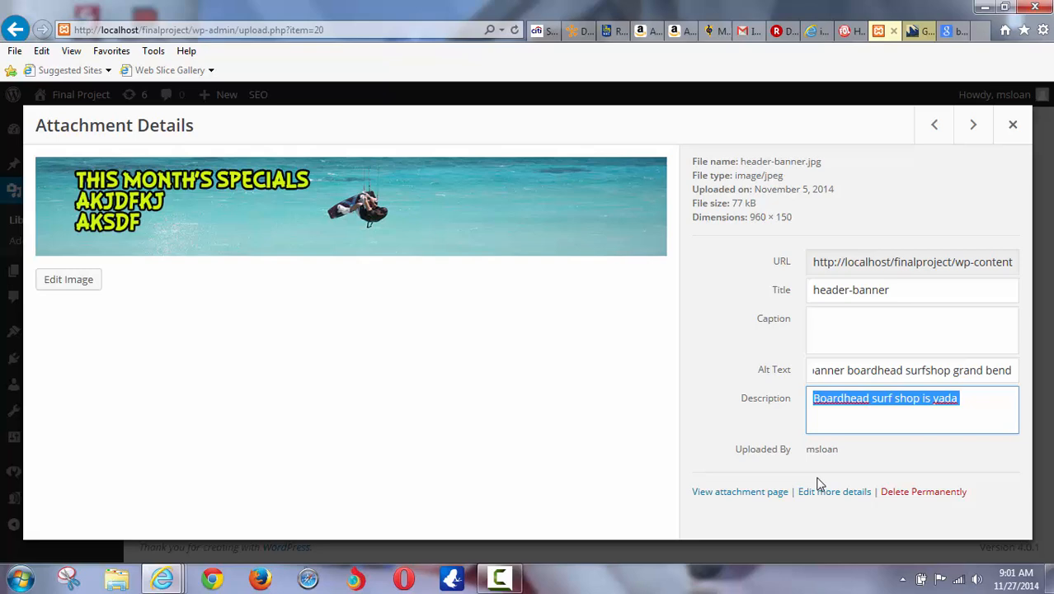
{"action": "mouse_move", "coordinate": [379, 418]}
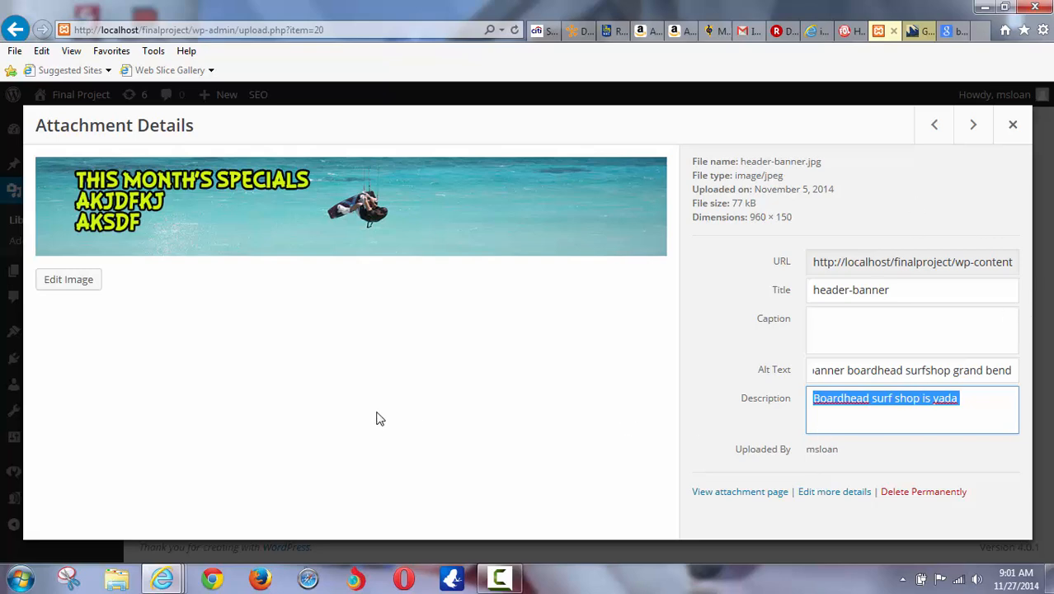
{"action": "left_click", "coordinate": [905, 261]}
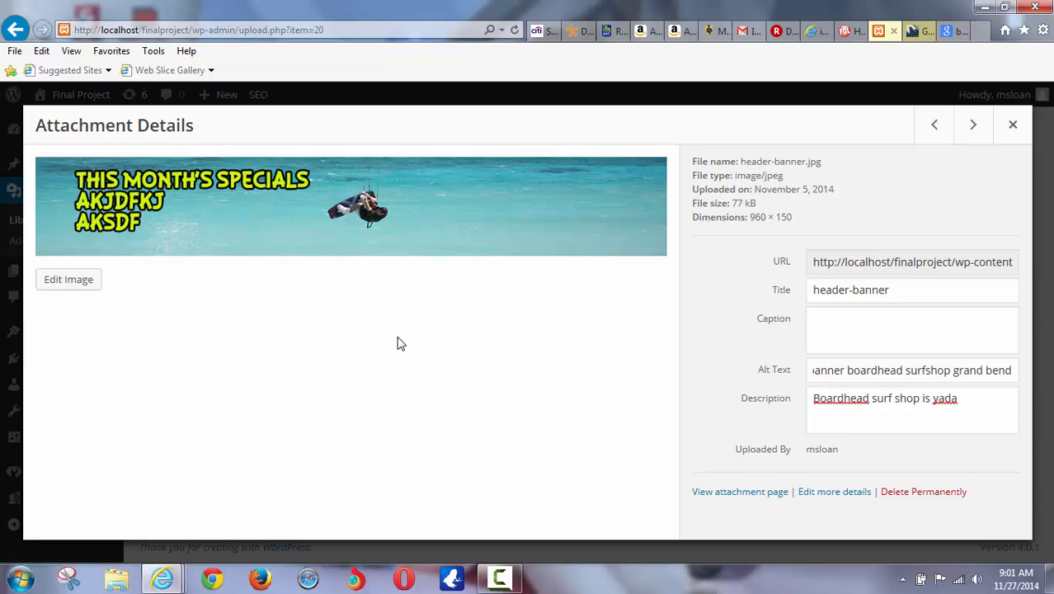
{"action": "mouse_move", "coordinate": [706, 488]}
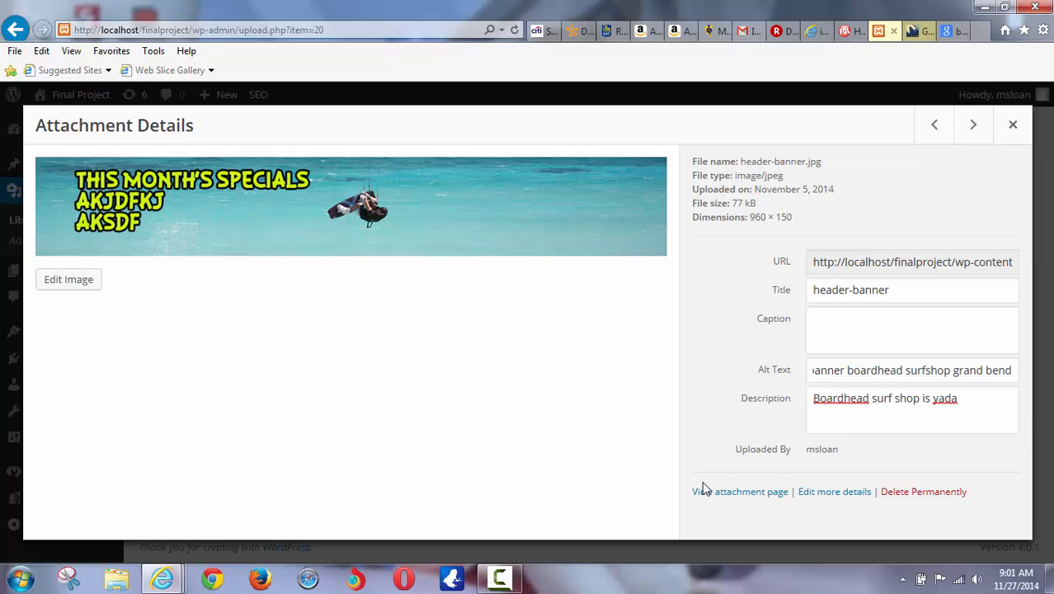
- Step through several other images' attachment details, then close back to the Media Library grid
{"action": "left_click", "coordinate": [1013, 125]}
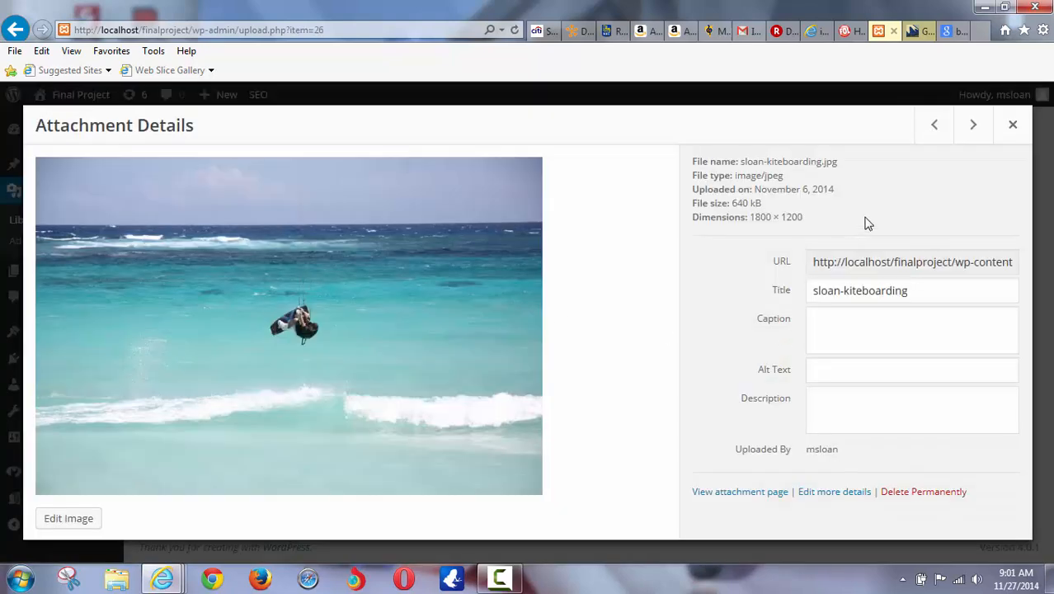
{"action": "left_click", "coordinate": [973, 126]}
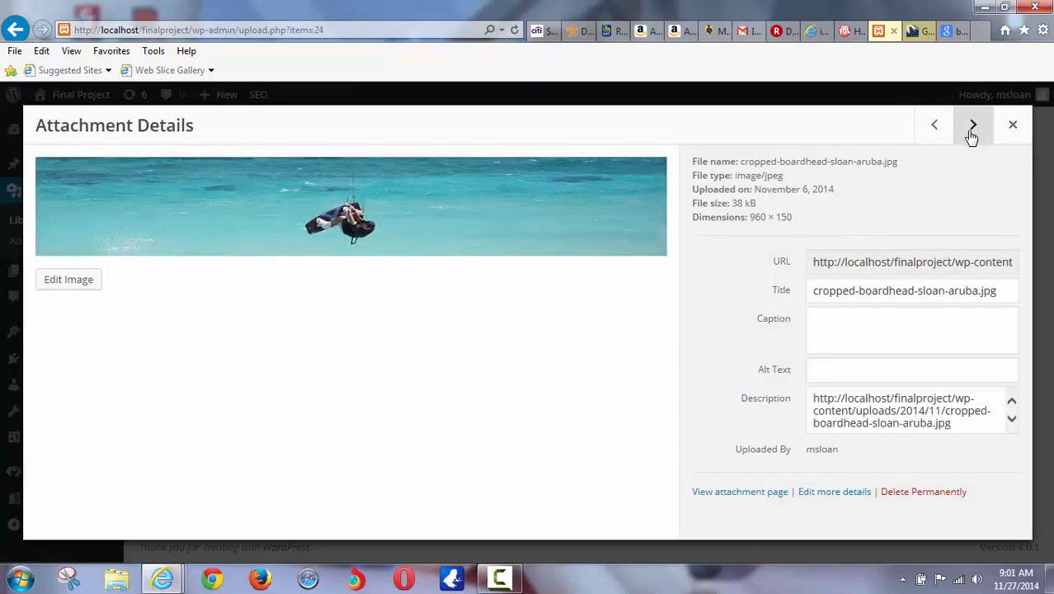
{"action": "left_click", "coordinate": [973, 126]}
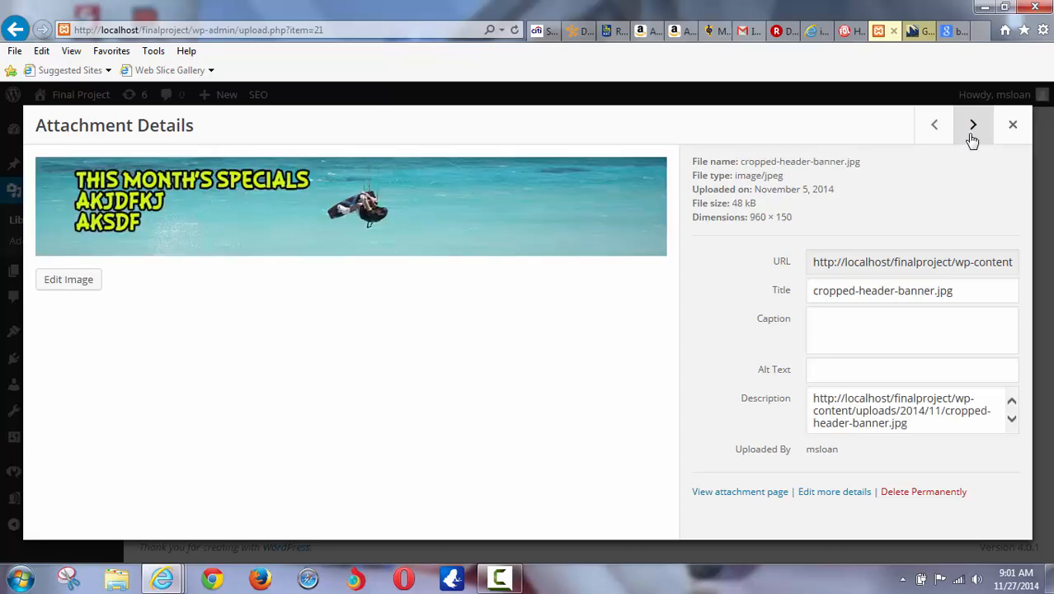
{"action": "left_click", "coordinate": [973, 125]}
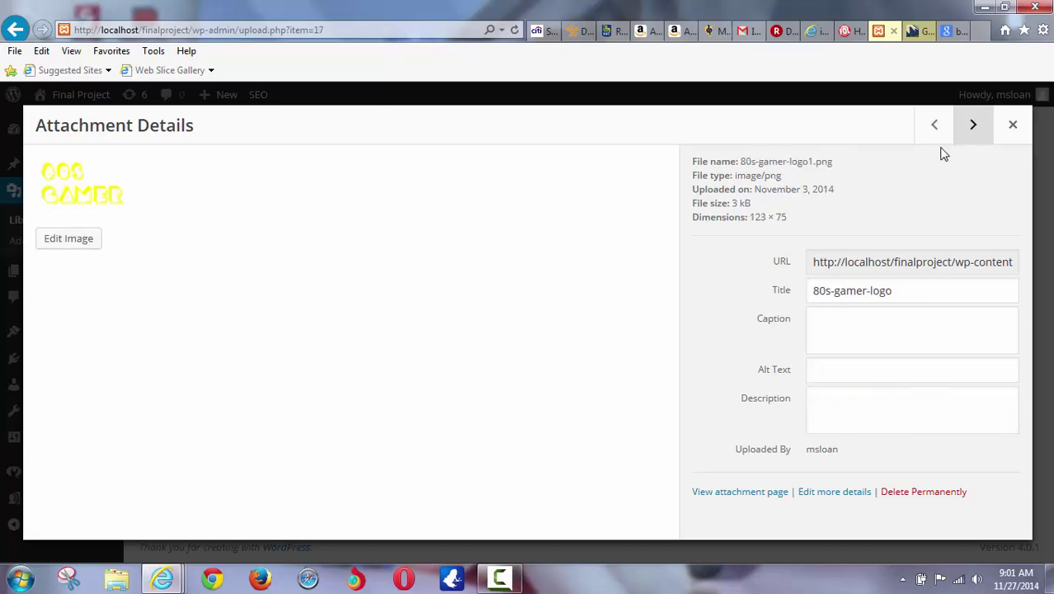
{"action": "left_click", "coordinate": [973, 125]}
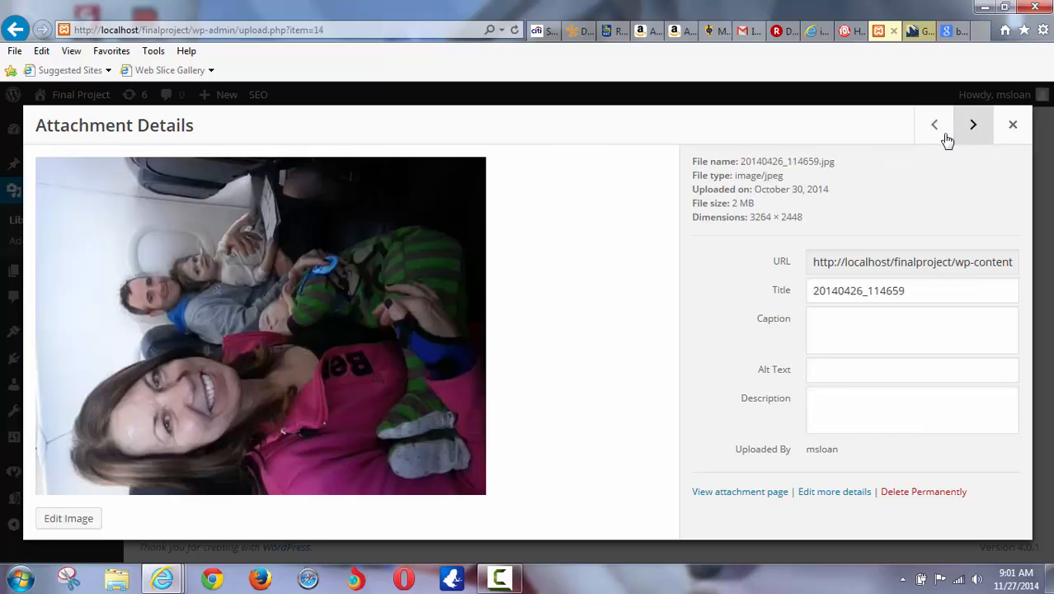
{"action": "left_click", "coordinate": [973, 125]}
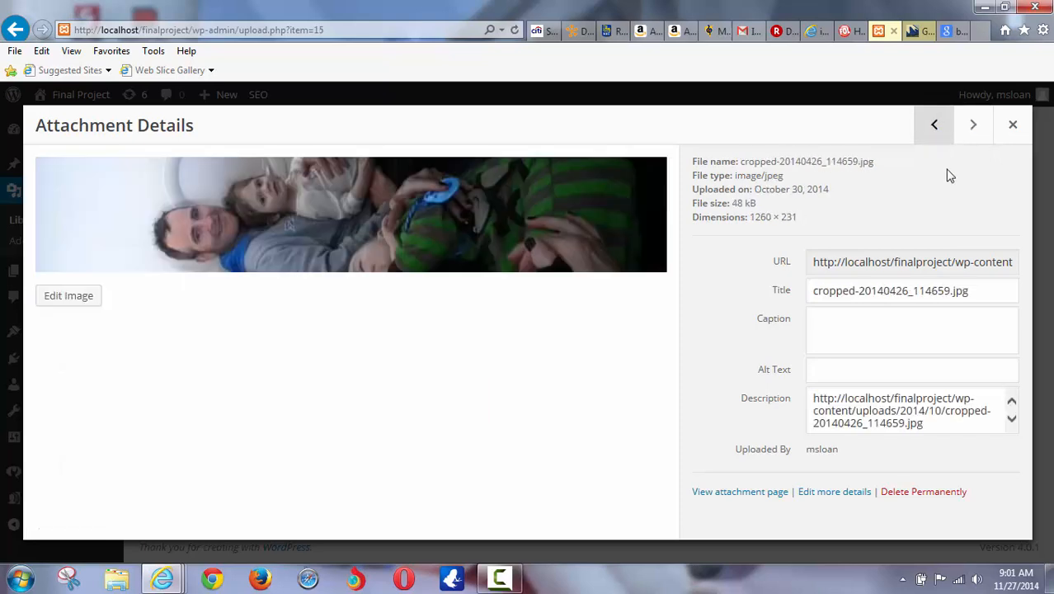
{"action": "triple_click", "coordinate": [900, 409]}
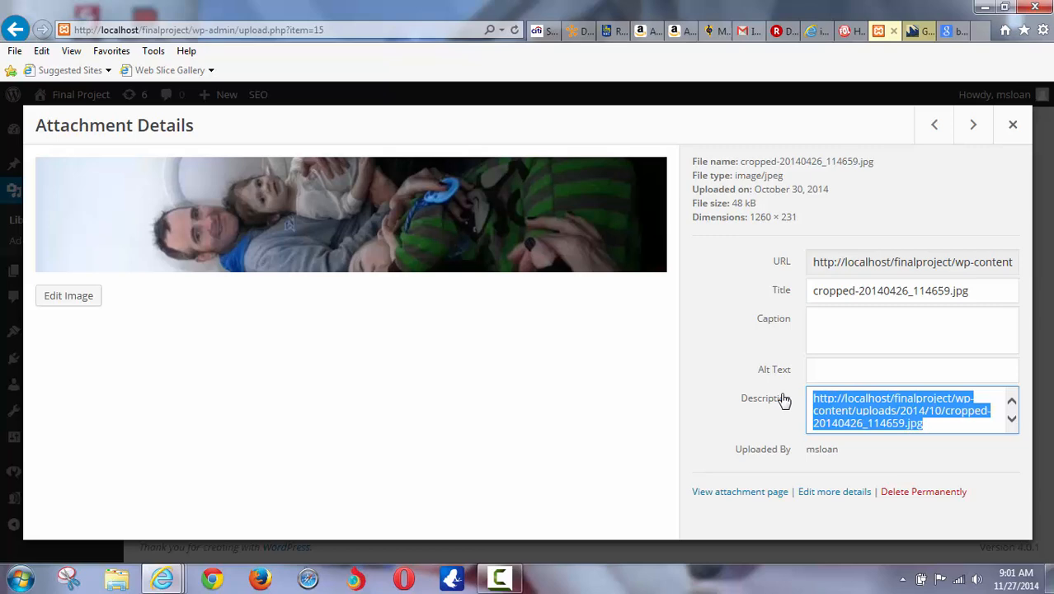
{"action": "mouse_move", "coordinate": [947, 467]}
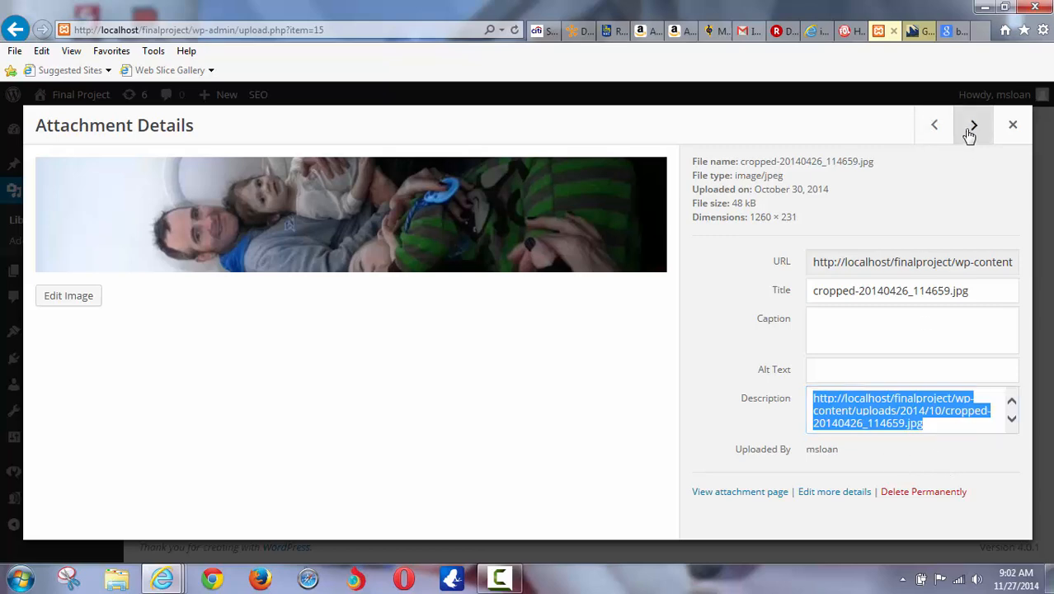
{"action": "left_click", "coordinate": [971, 126]}
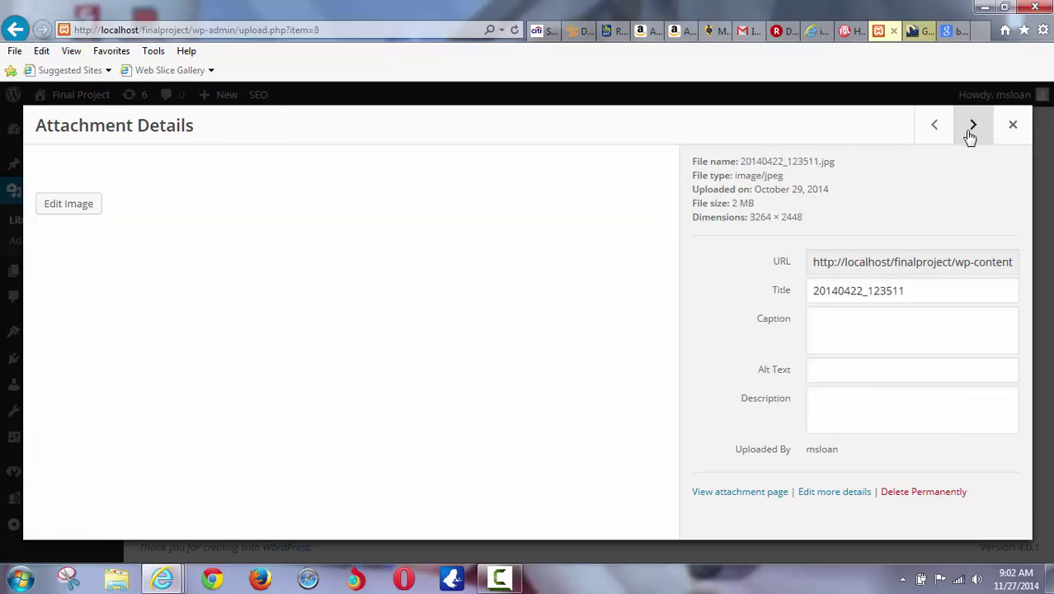
{"action": "left_click", "coordinate": [973, 126]}
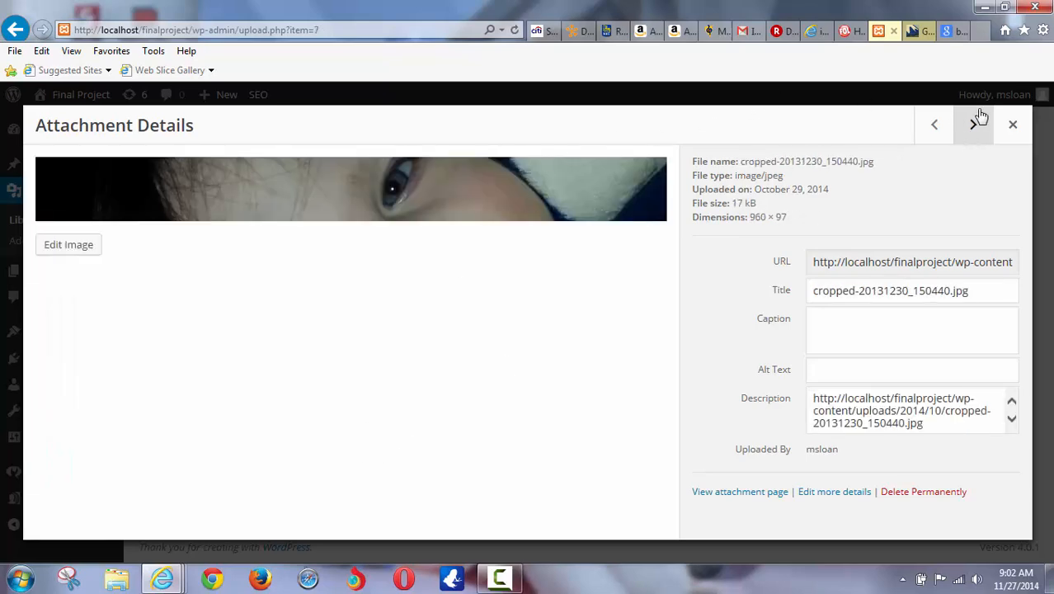
{"action": "left_click", "coordinate": [1012, 125]}
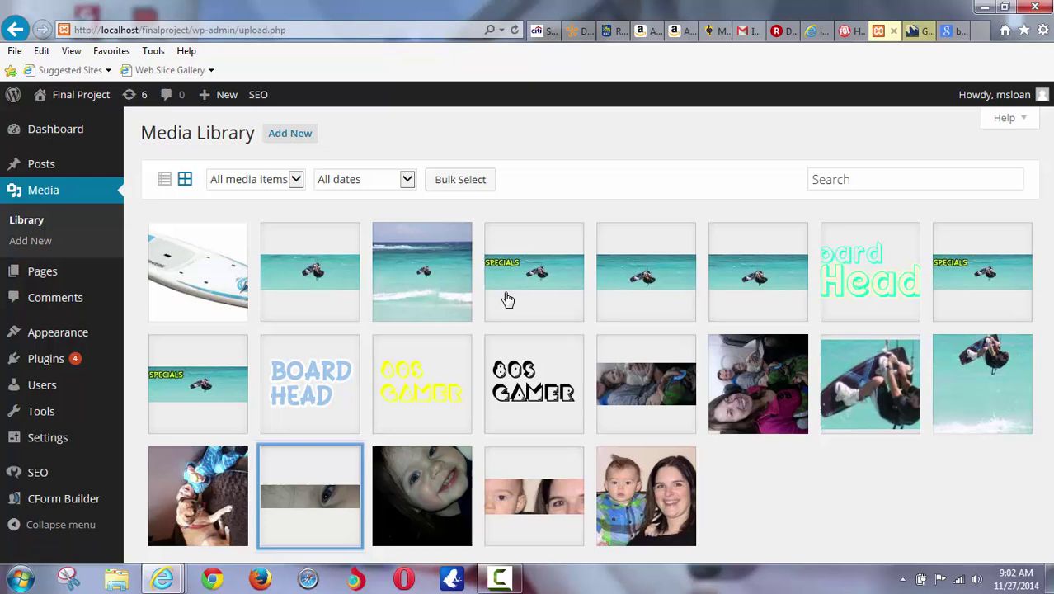
{"action": "mouse_move", "coordinate": [482, 584]}
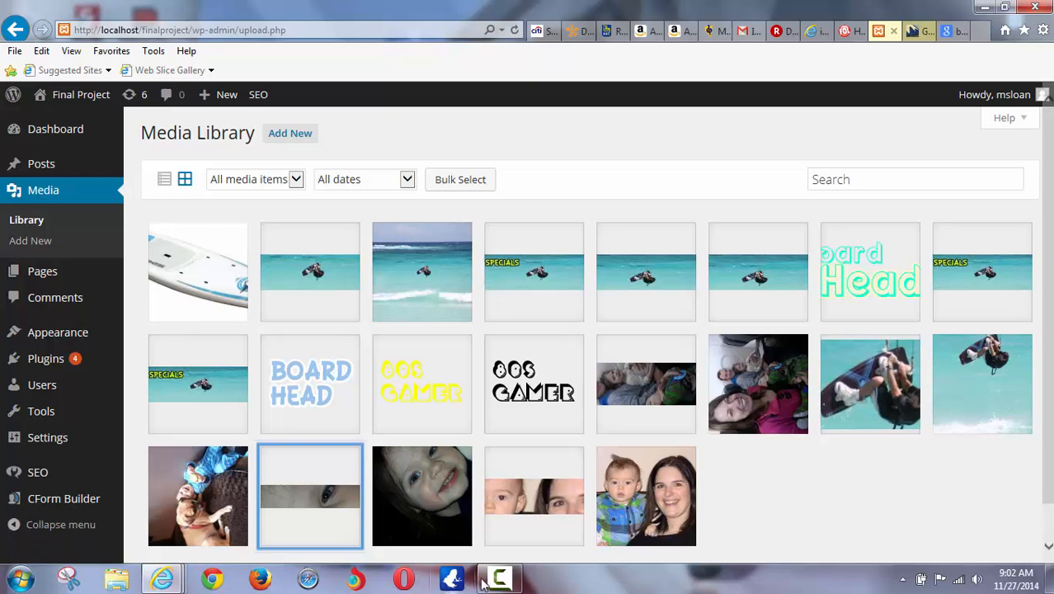